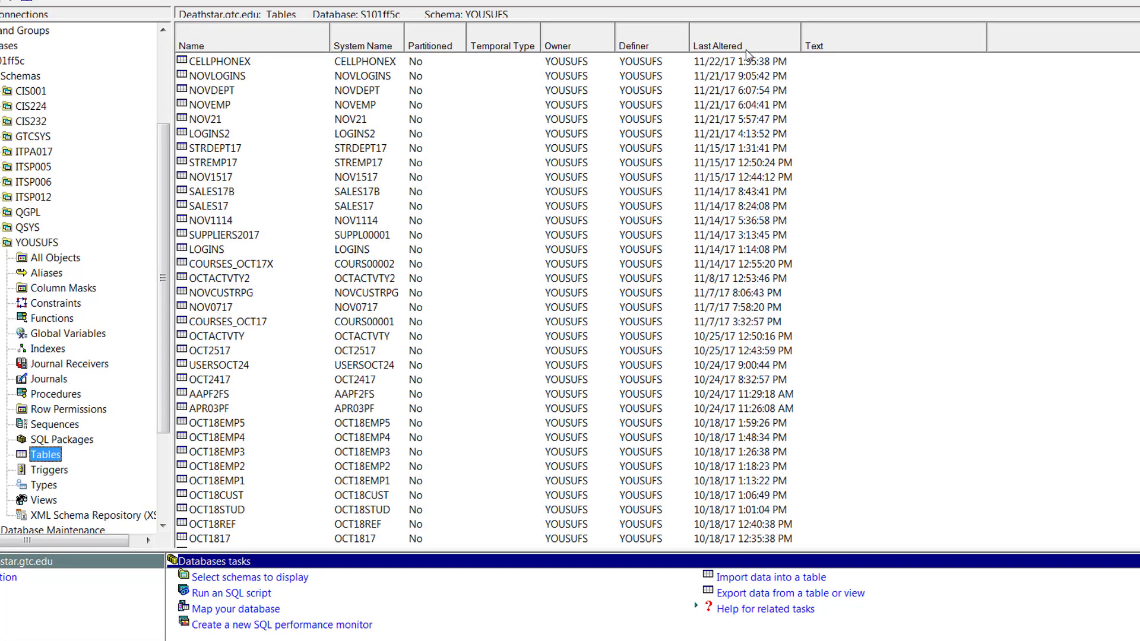
# - Select NOVLOGINS and start a New Table under the YOUSUFS Tables node
pyautogui.click(218, 76)
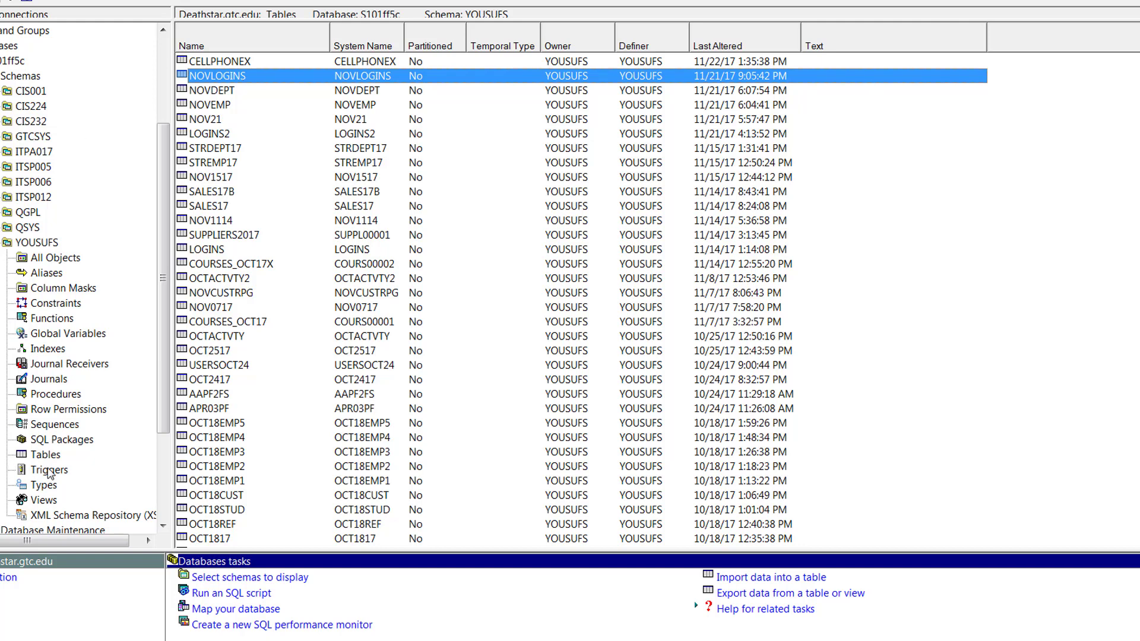
pyautogui.click(46, 453)
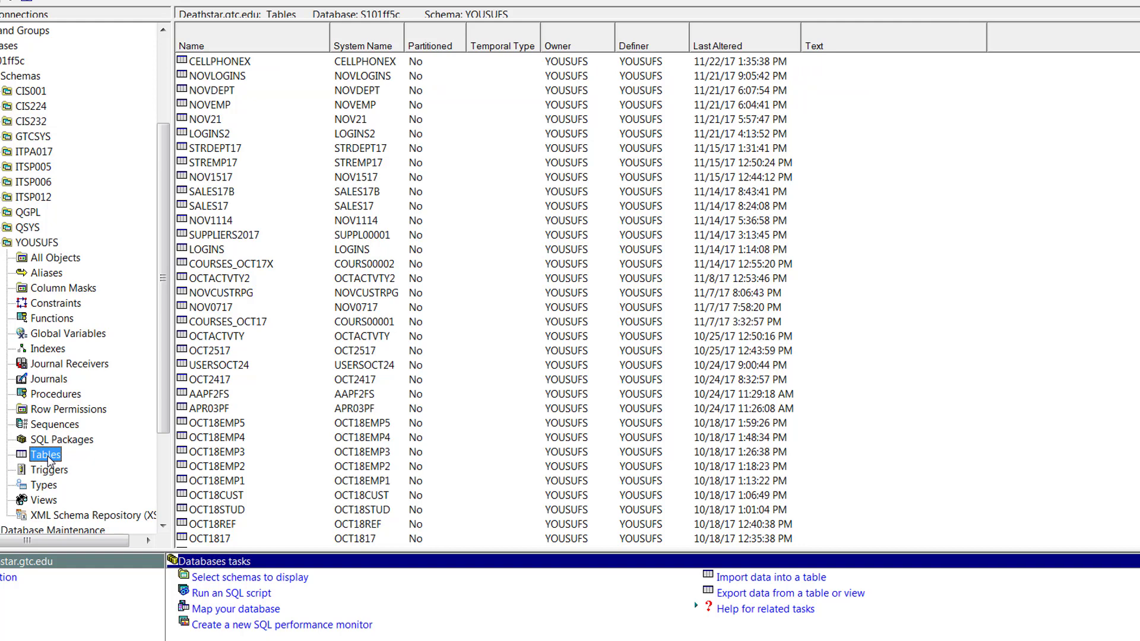
pyautogui.rightClick(45, 454)
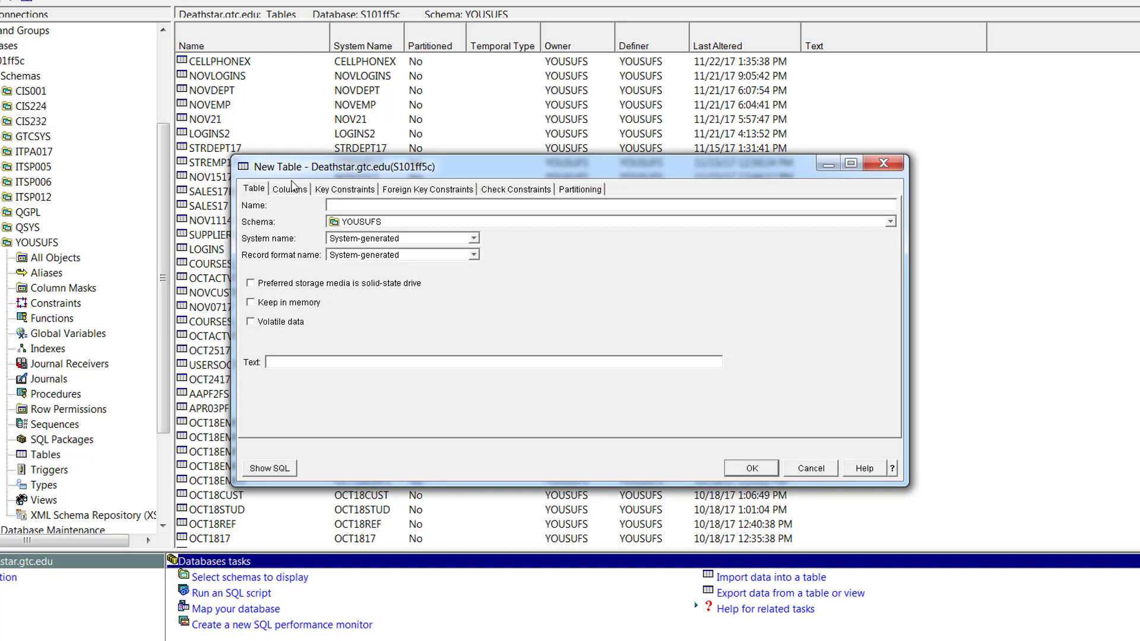
# - Review the Columns and Table settings including Record format name, then cancel the New Table dialog
pyautogui.click(289, 189)
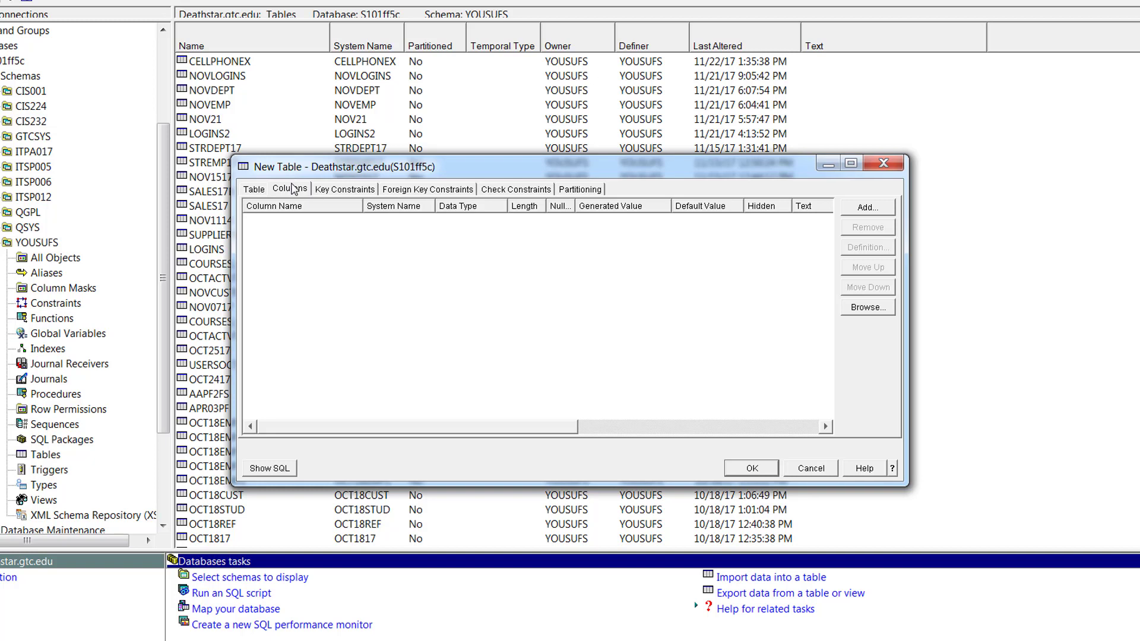
pyautogui.click(254, 189)
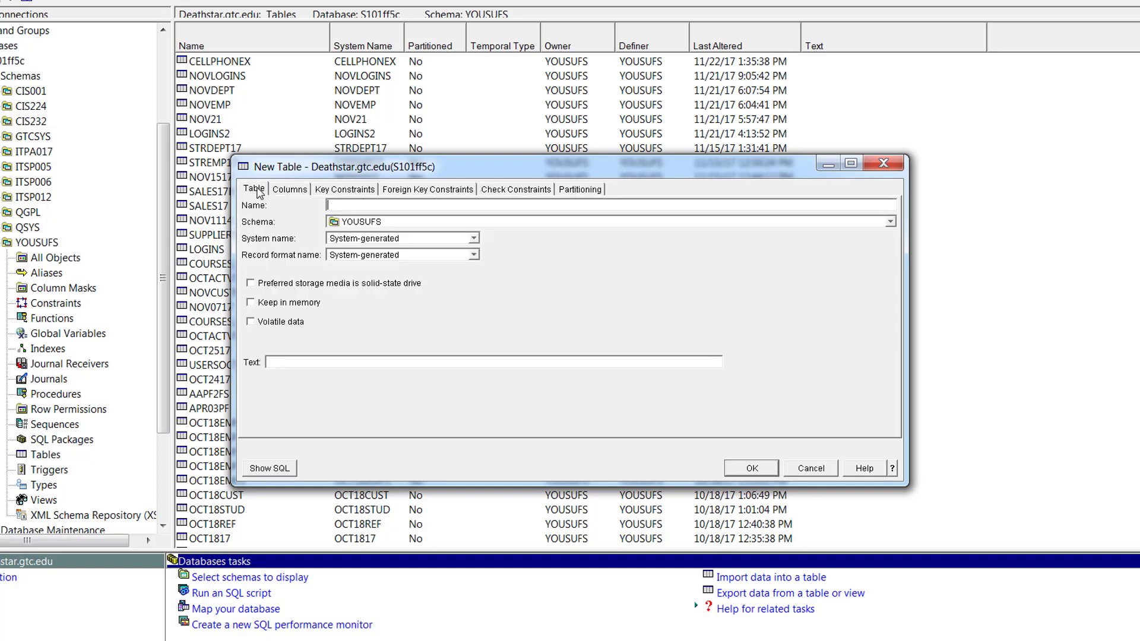
pyautogui.moveTo(416, 294)
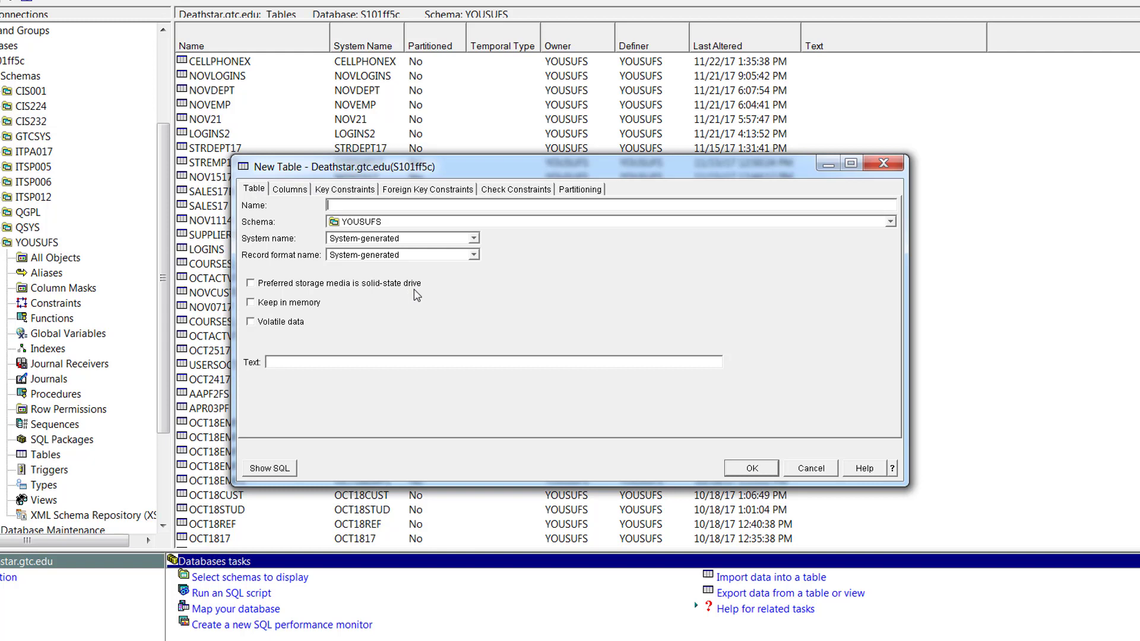
pyautogui.tripleClick(364, 254)
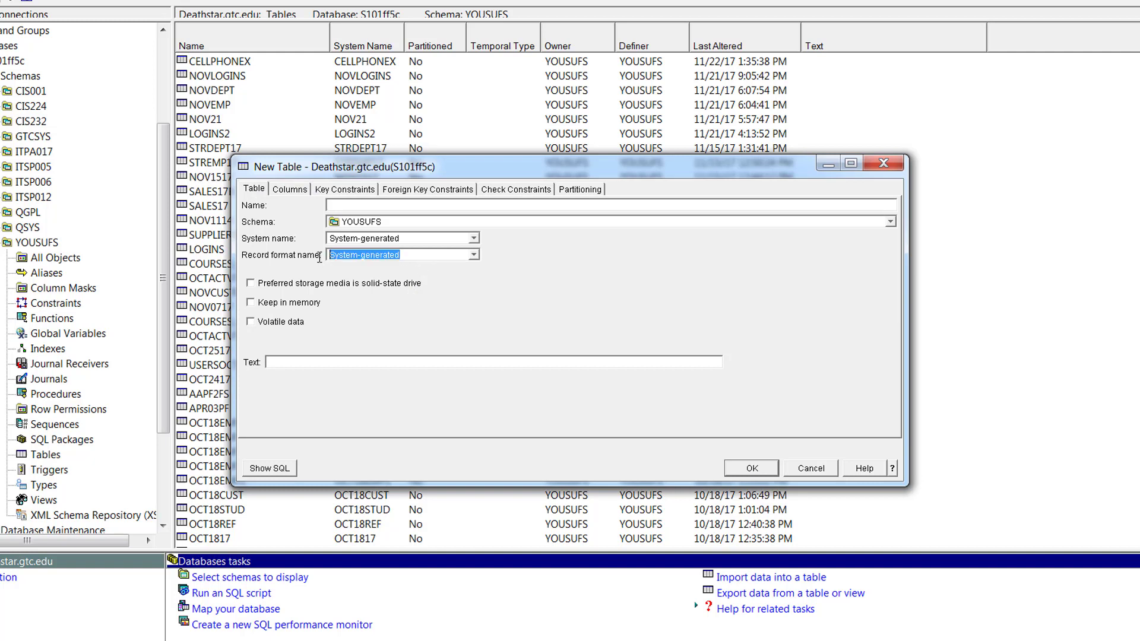
pyautogui.moveTo(488, 486)
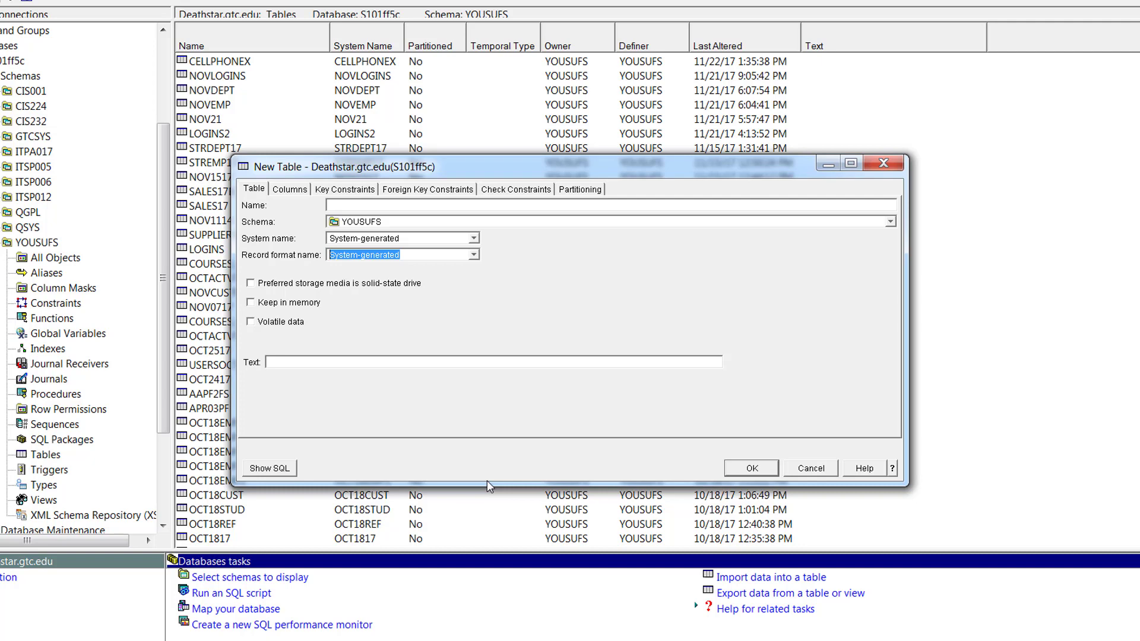
pyautogui.click(810, 467)
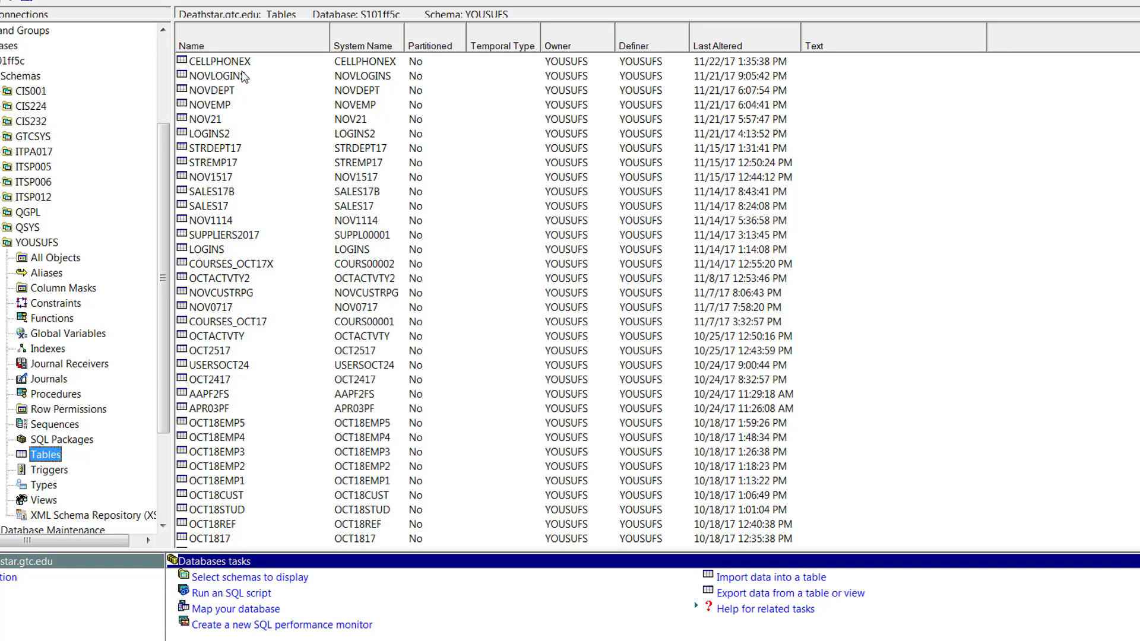
# - Choose Generate SQL for the NOVLOGINS table from its context menu
pyautogui.click(218, 76)
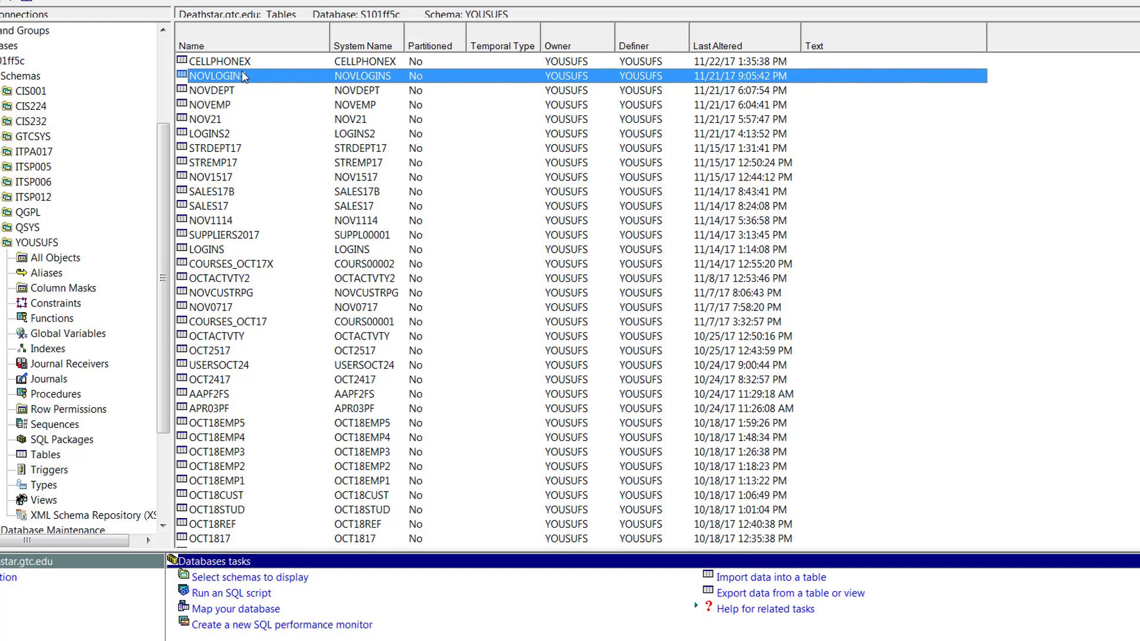
pyautogui.rightClick(216, 76)
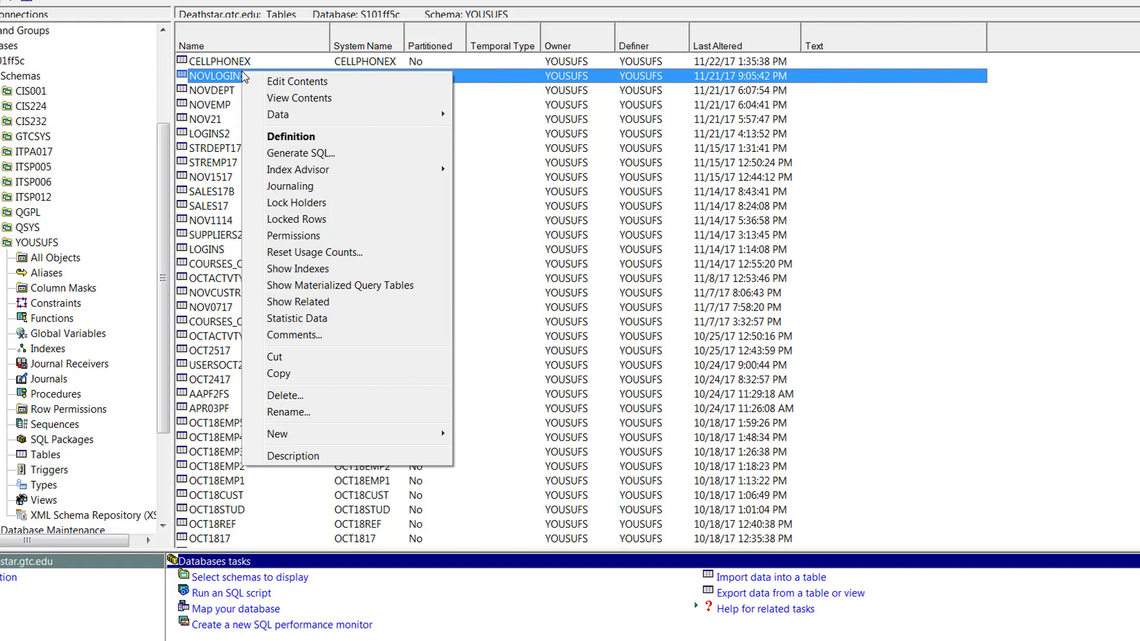
pyautogui.moveTo(319, 153)
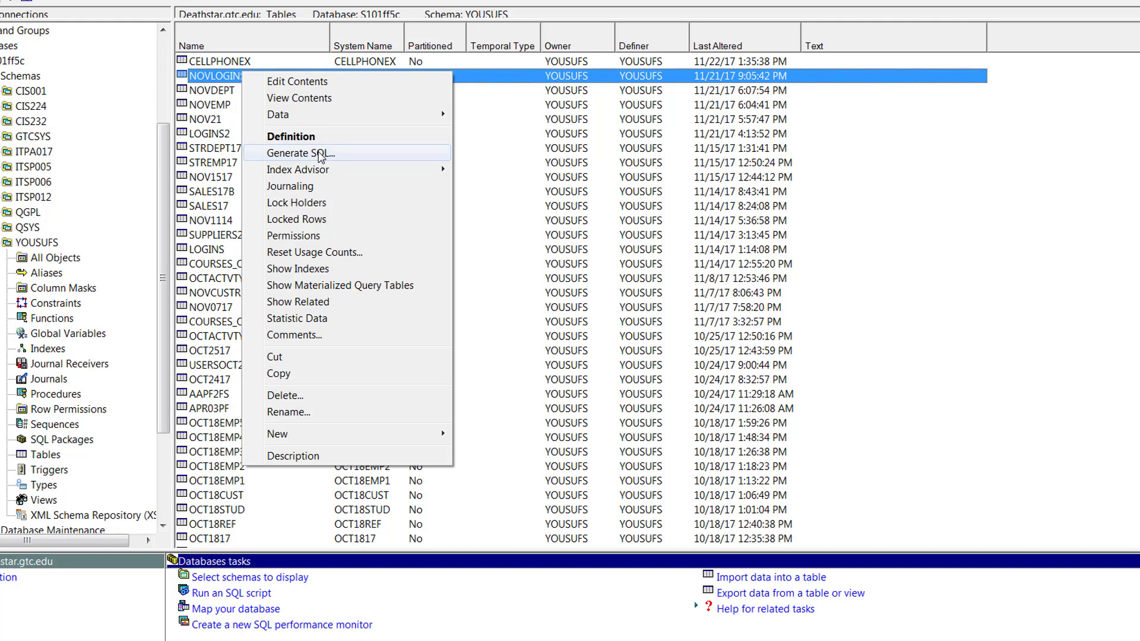
pyautogui.click(298, 153)
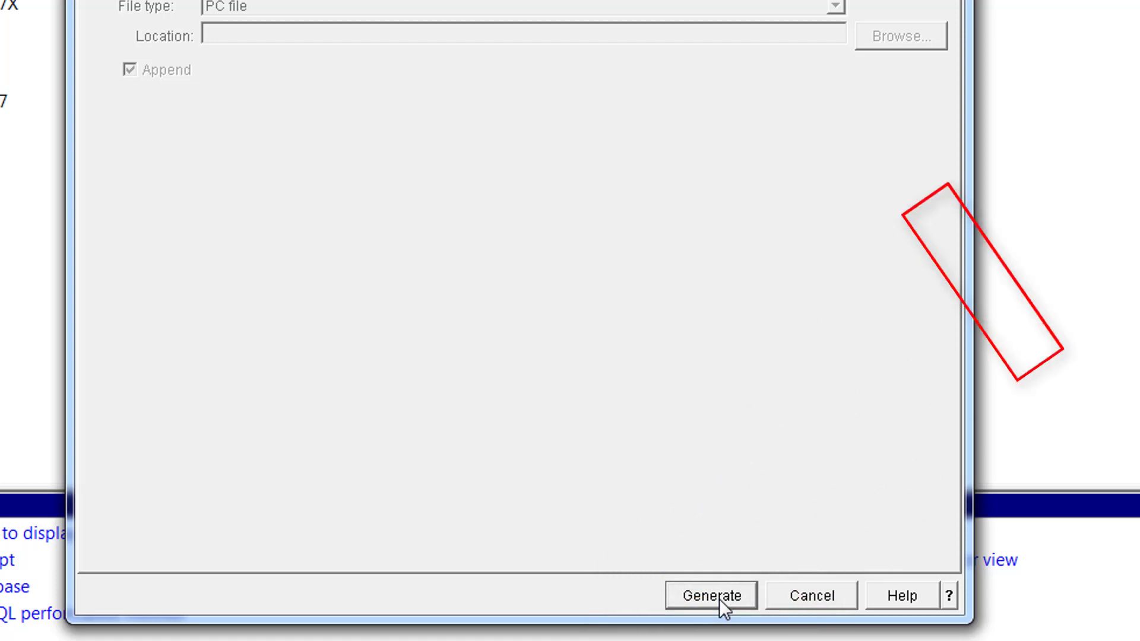
# - Generate the CREATE TABLE script for NOVLOGINS and review its record format line and View options
pyautogui.click(710, 595)
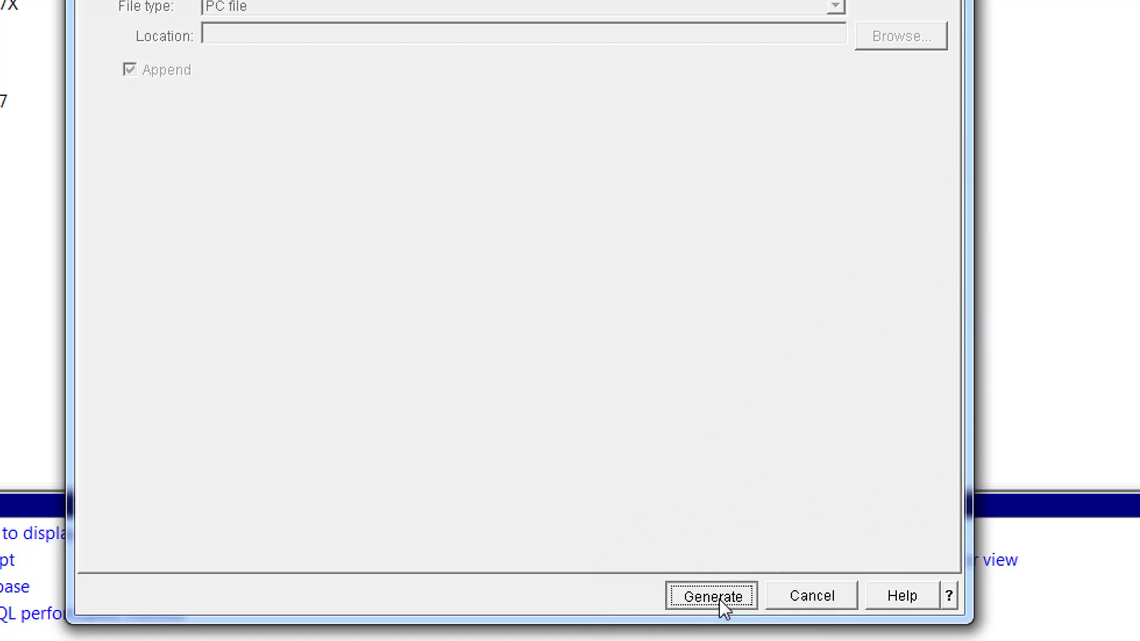
pyautogui.click(712, 596)
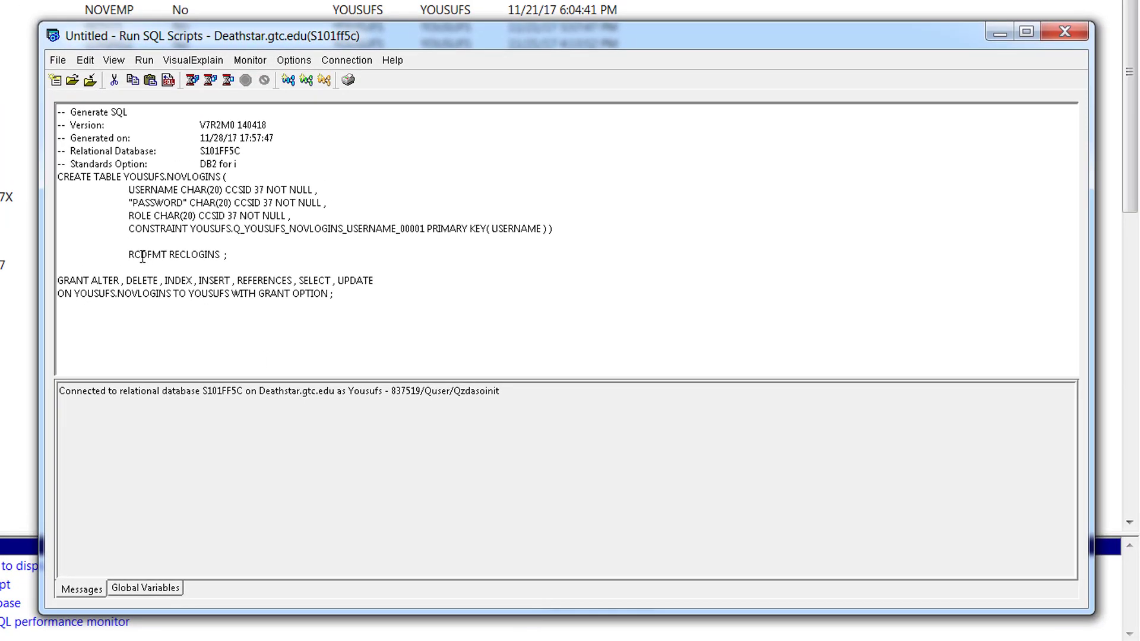
pyautogui.tripleClick(177, 254)
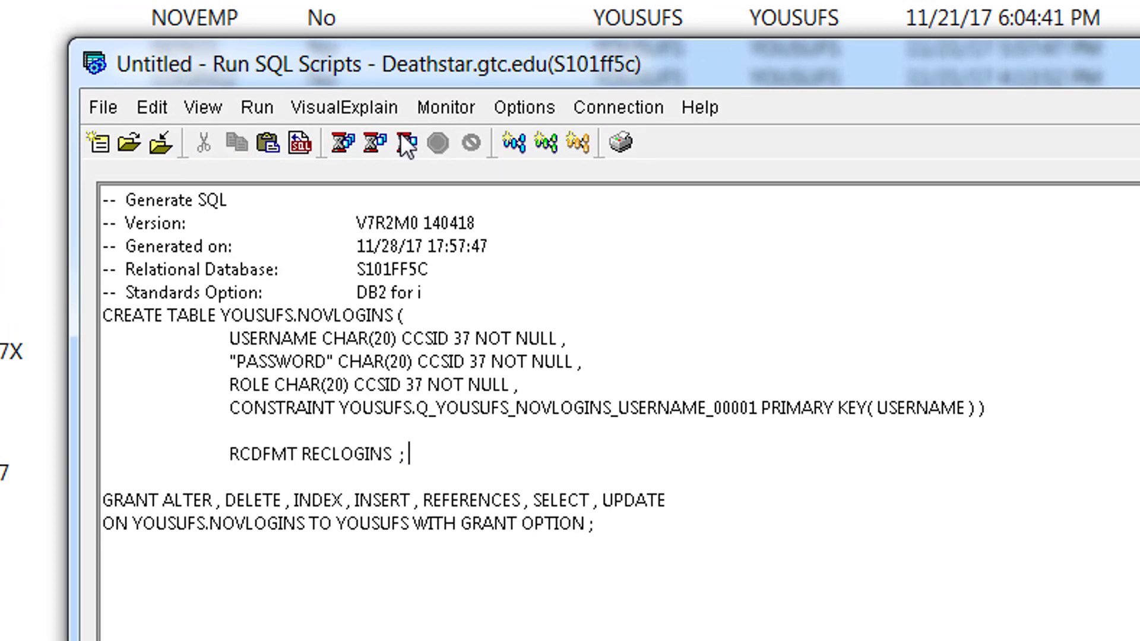
pyautogui.click(344, 106)
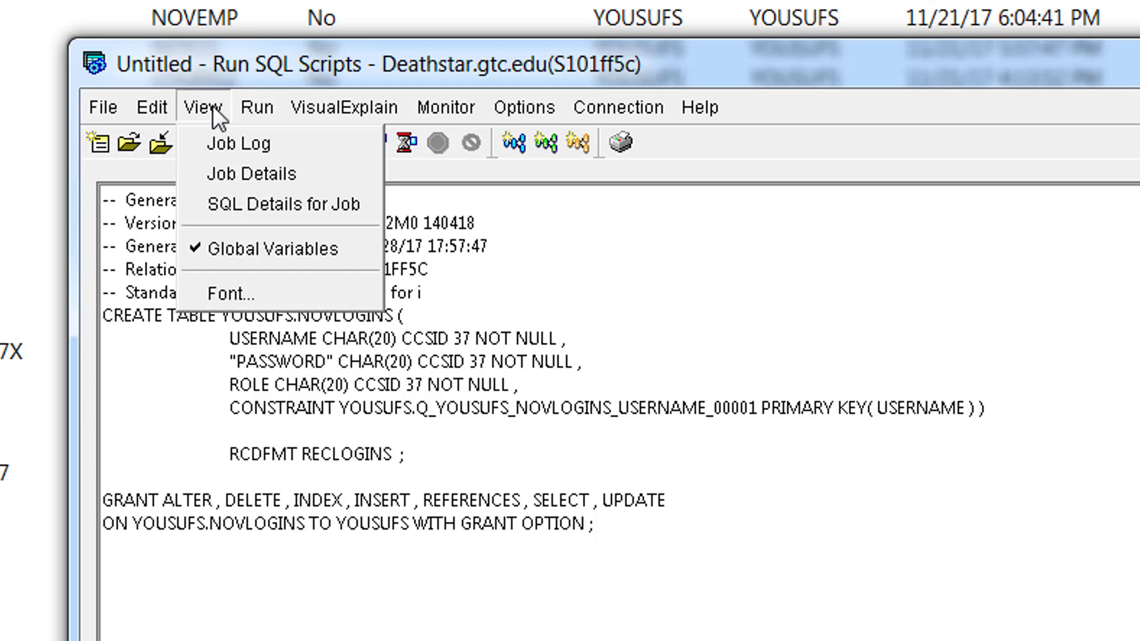
pyautogui.click(231, 293)
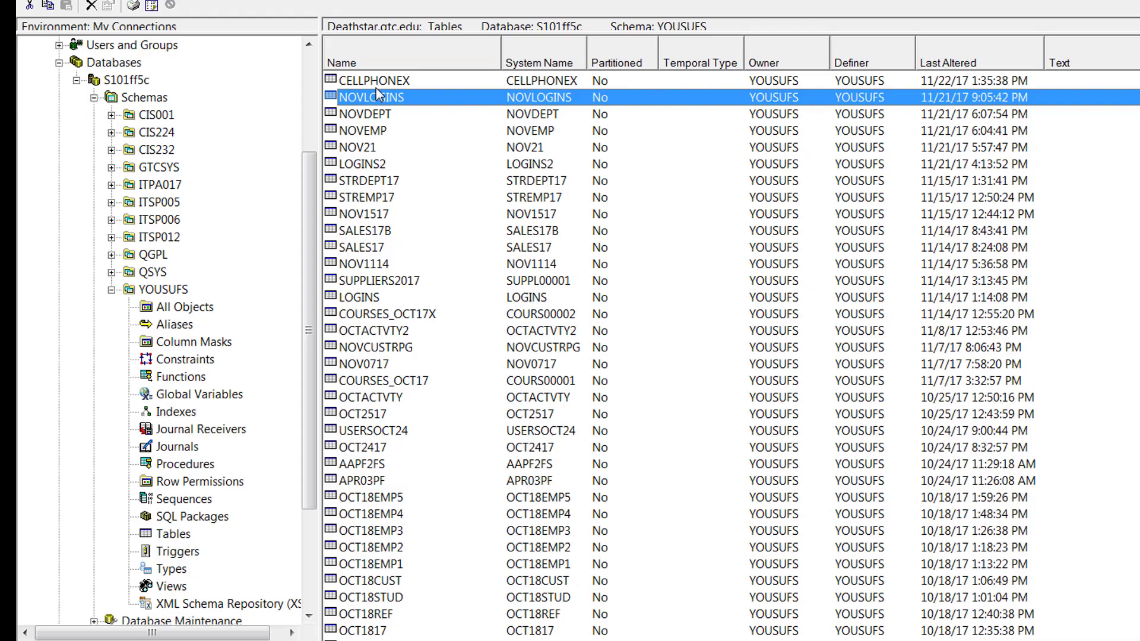
pyautogui.rightClick(370, 96)
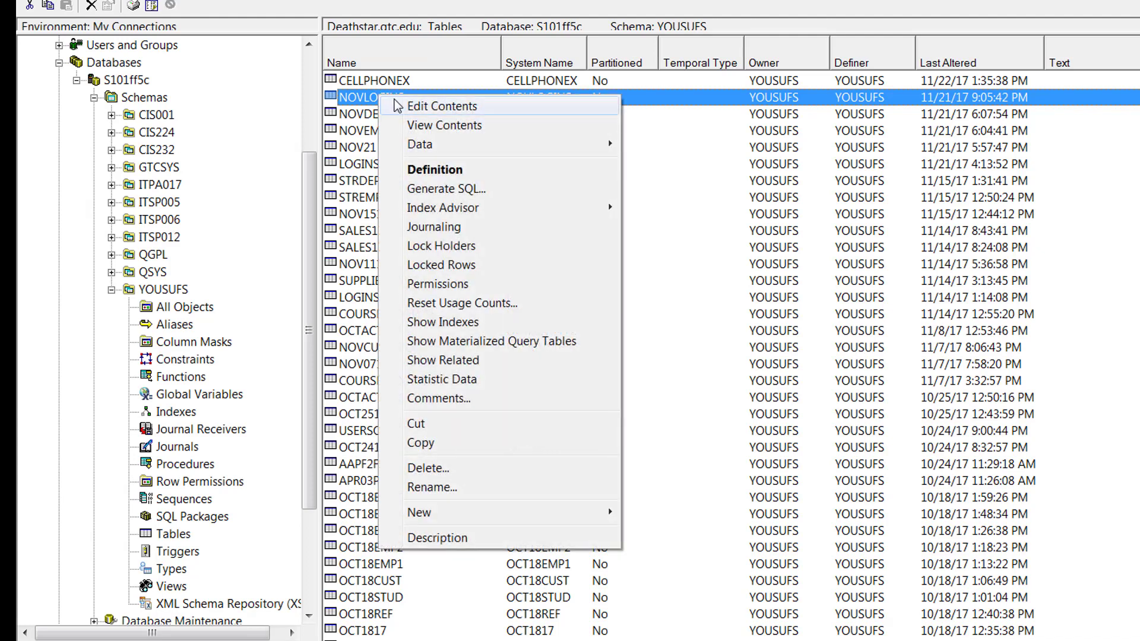
pyautogui.moveTo(466, 170)
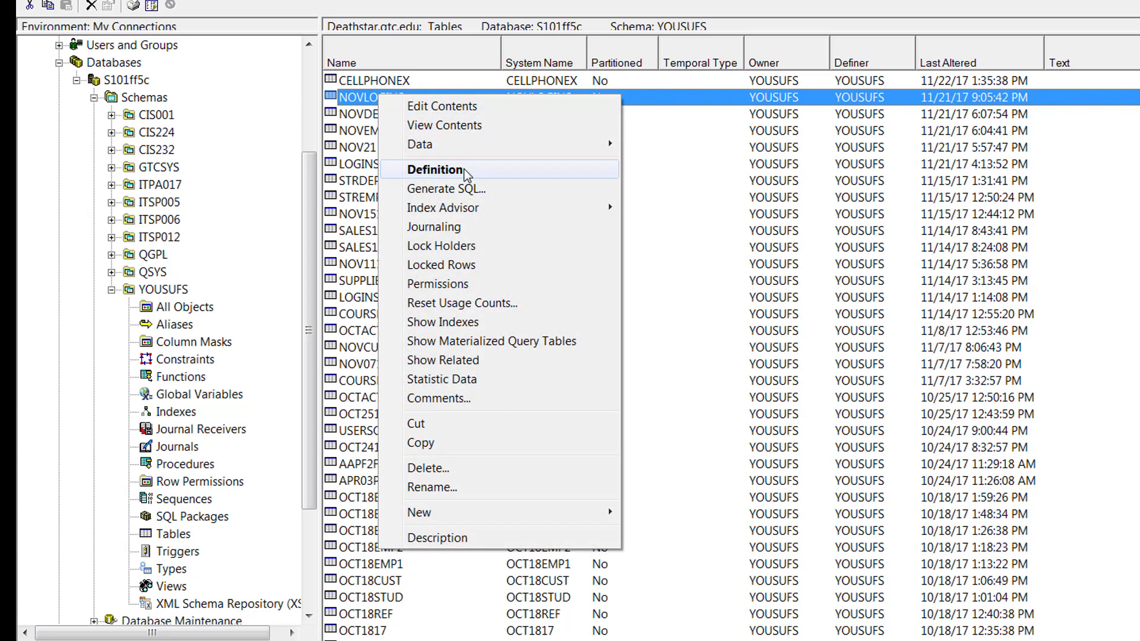
pyautogui.click(435, 170)
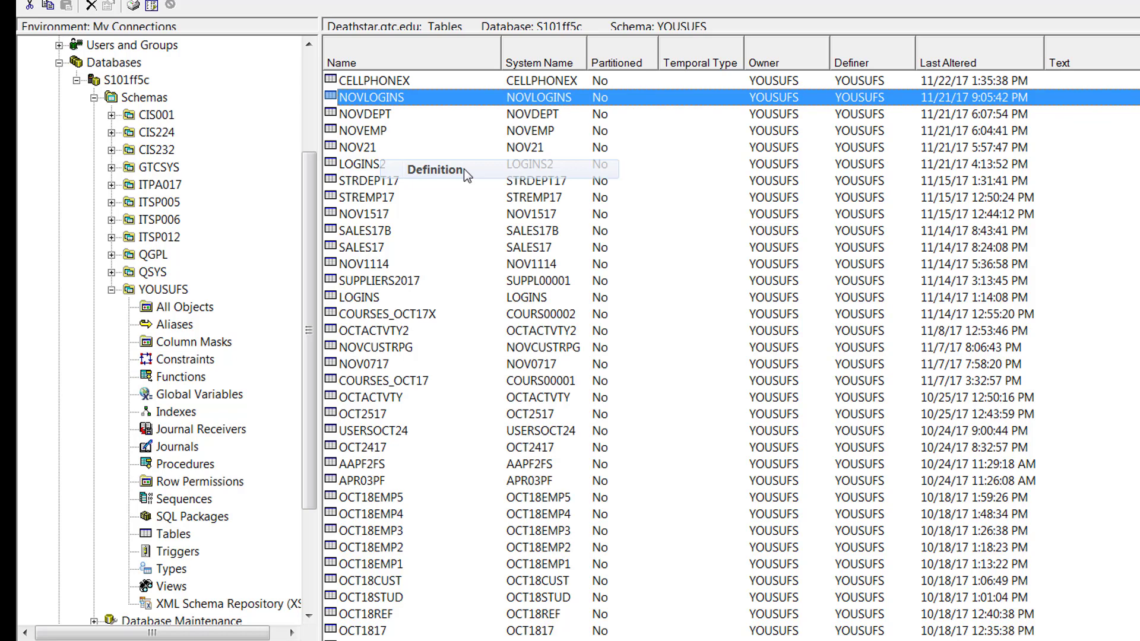
pyautogui.click(435, 169)
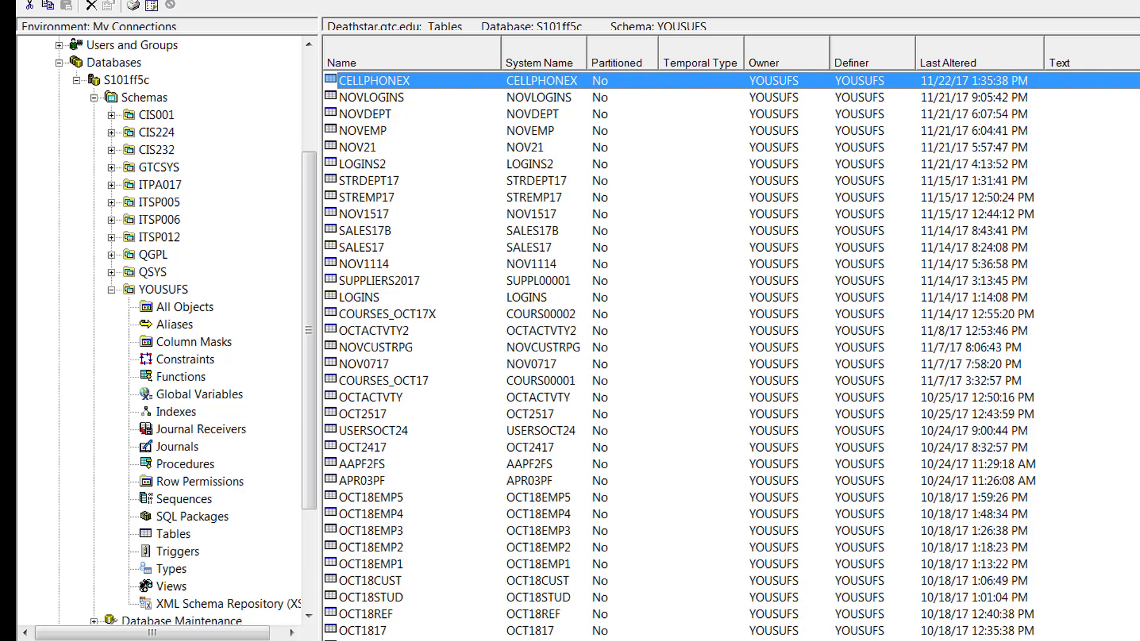
pyautogui.doubleClick(370, 96)
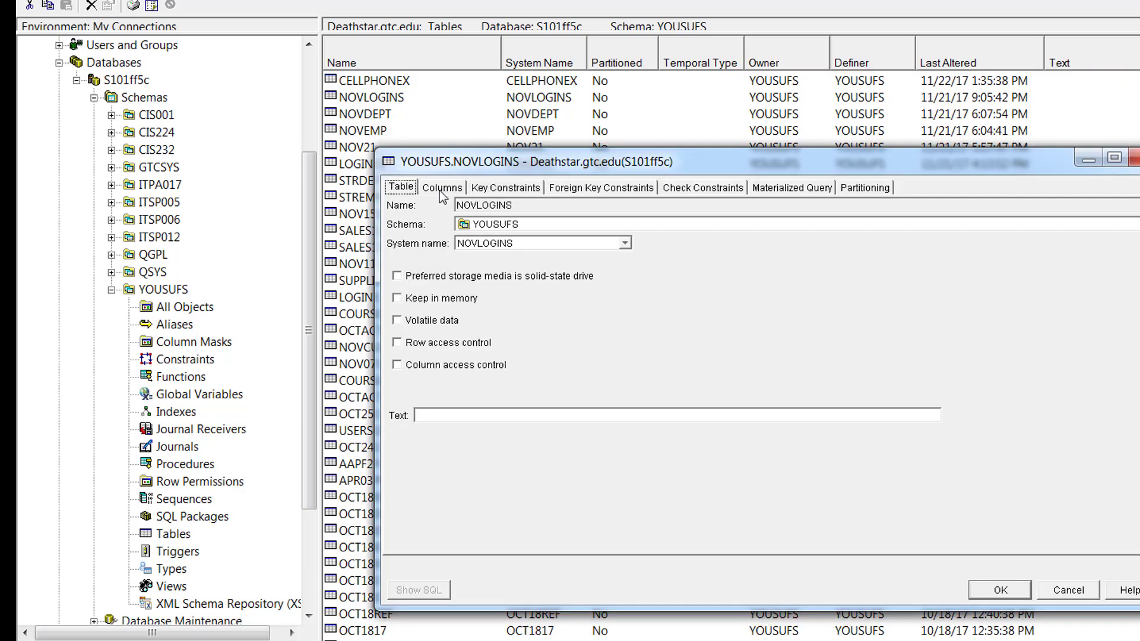
pyautogui.click(441, 187)
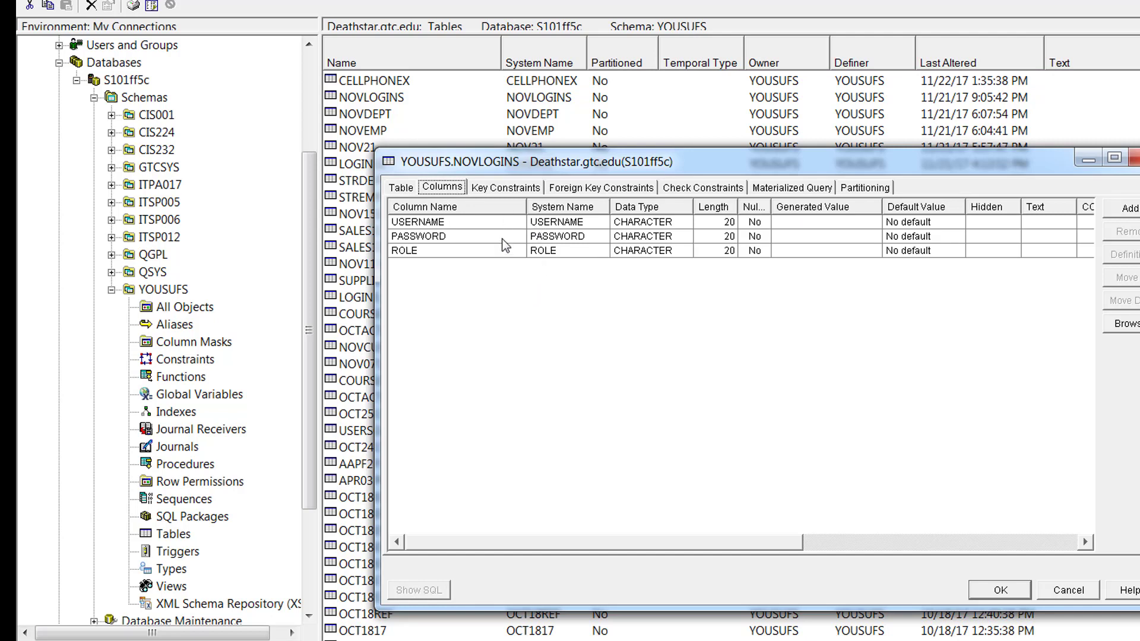
pyautogui.moveTo(500, 254)
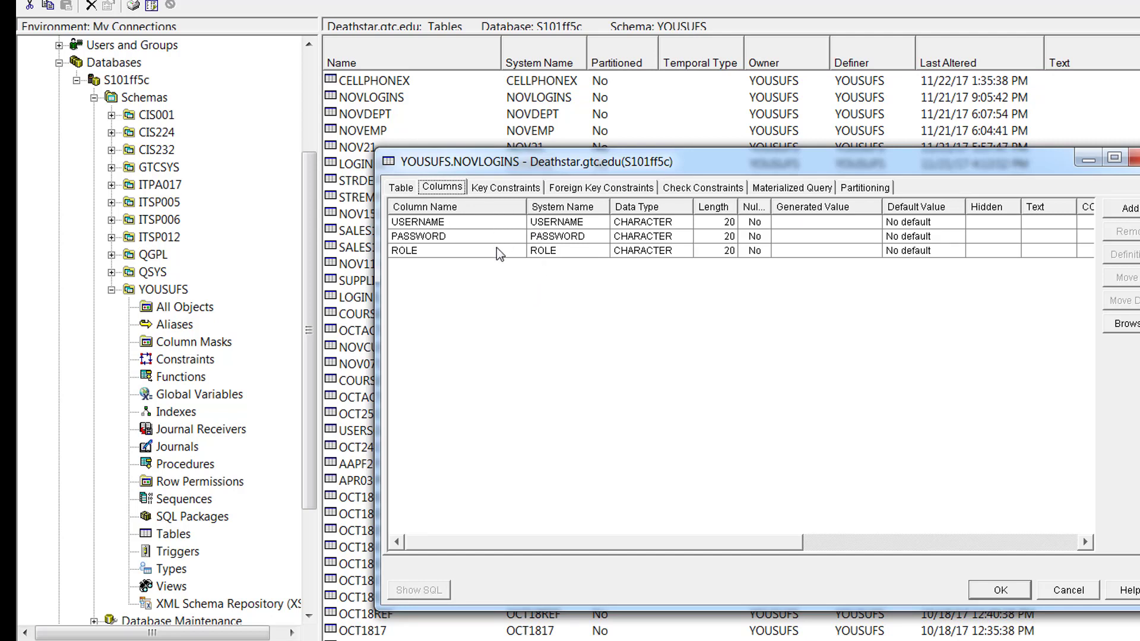
pyautogui.moveTo(505, 267)
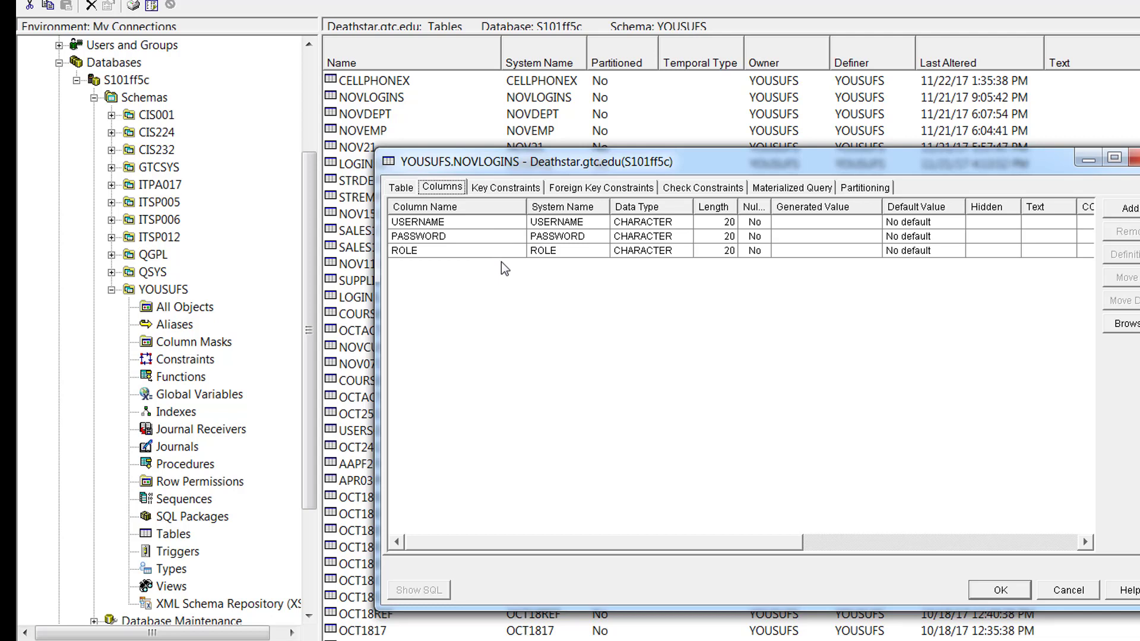
pyautogui.moveTo(522, 187)
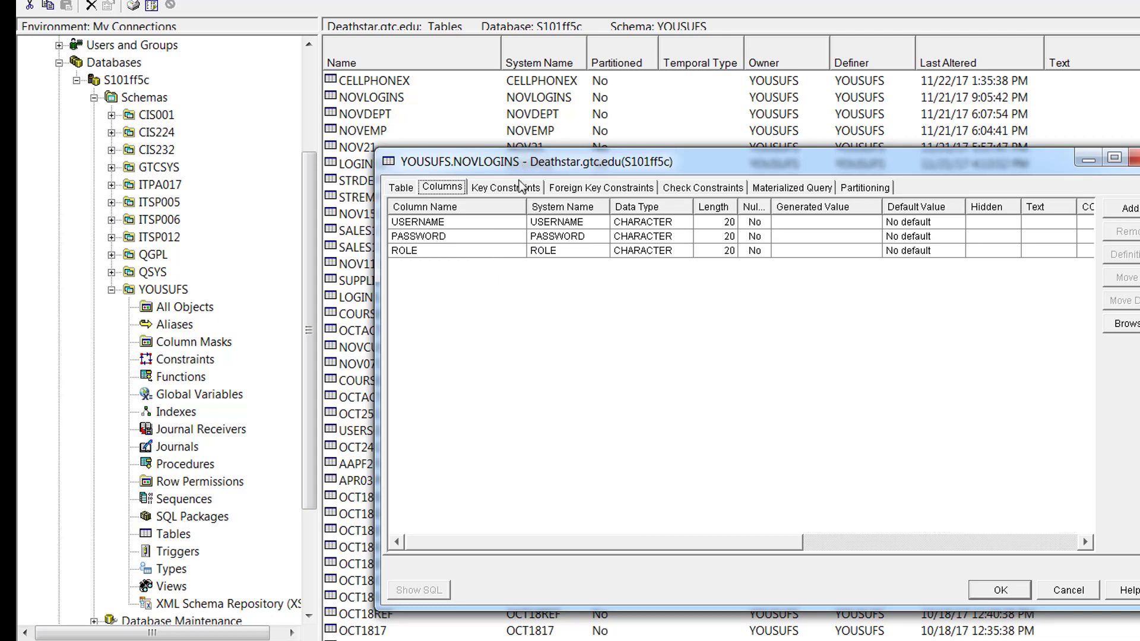
pyautogui.click(506, 187)
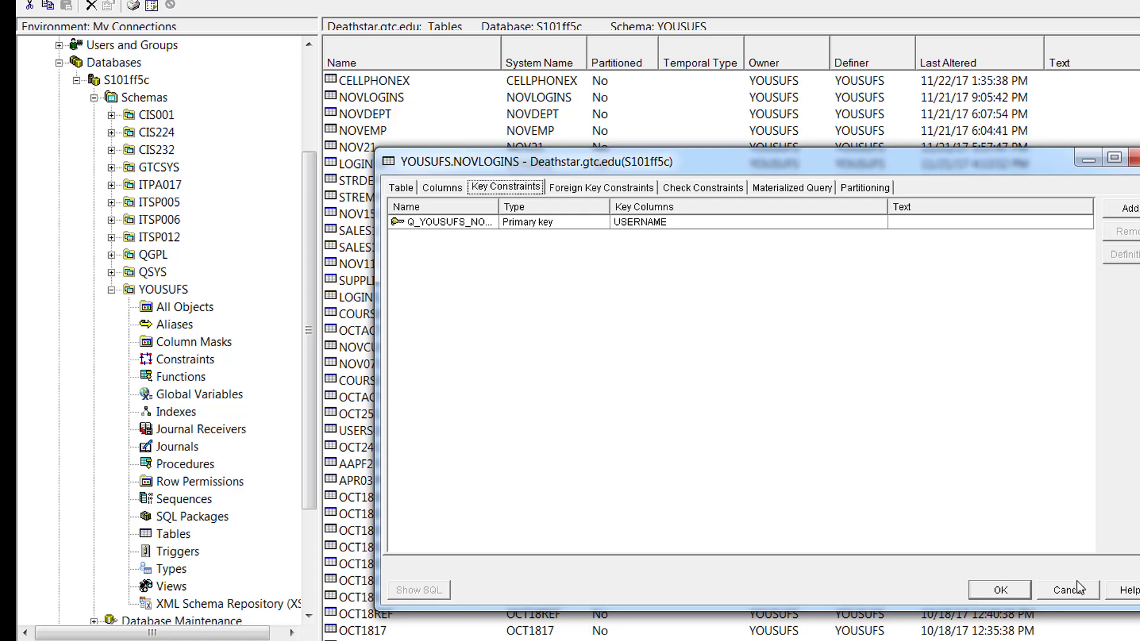
pyautogui.click(1067, 589)
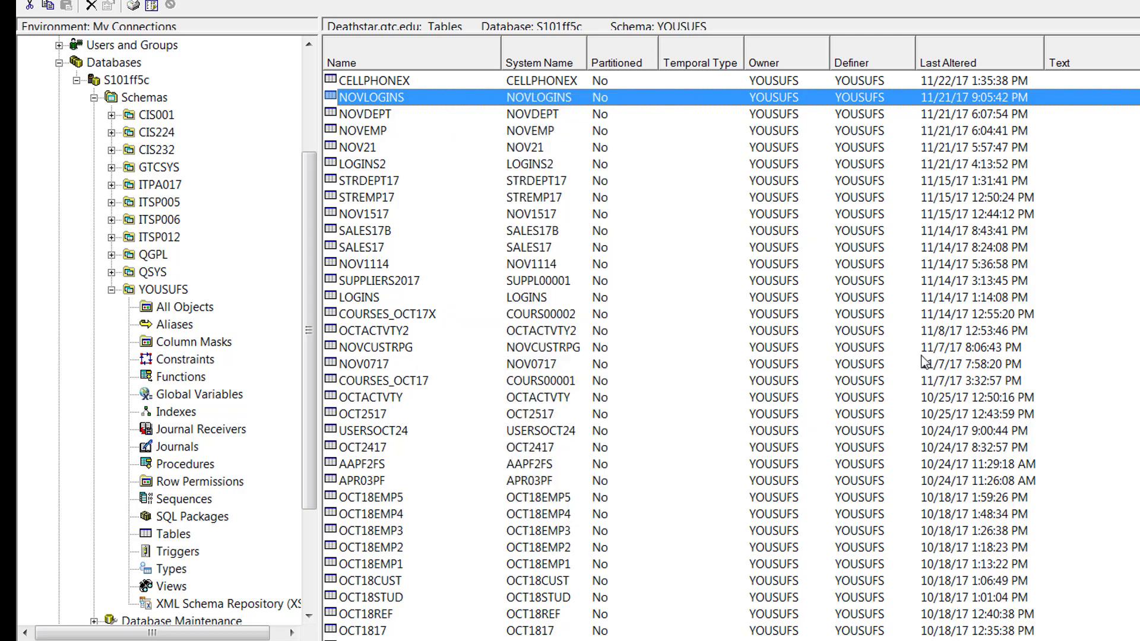
# - Bring up the NOVLOGRP1.PRTF report design in Rational Developer for i
pyautogui.doubleClick(371, 96)
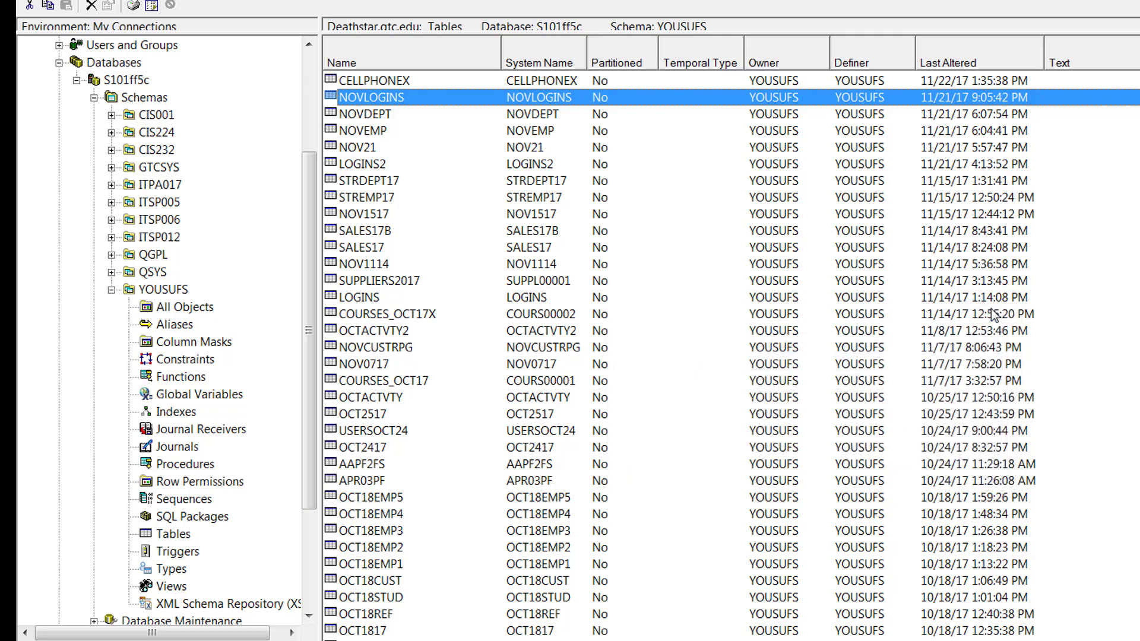
pyautogui.moveTo(818, 474)
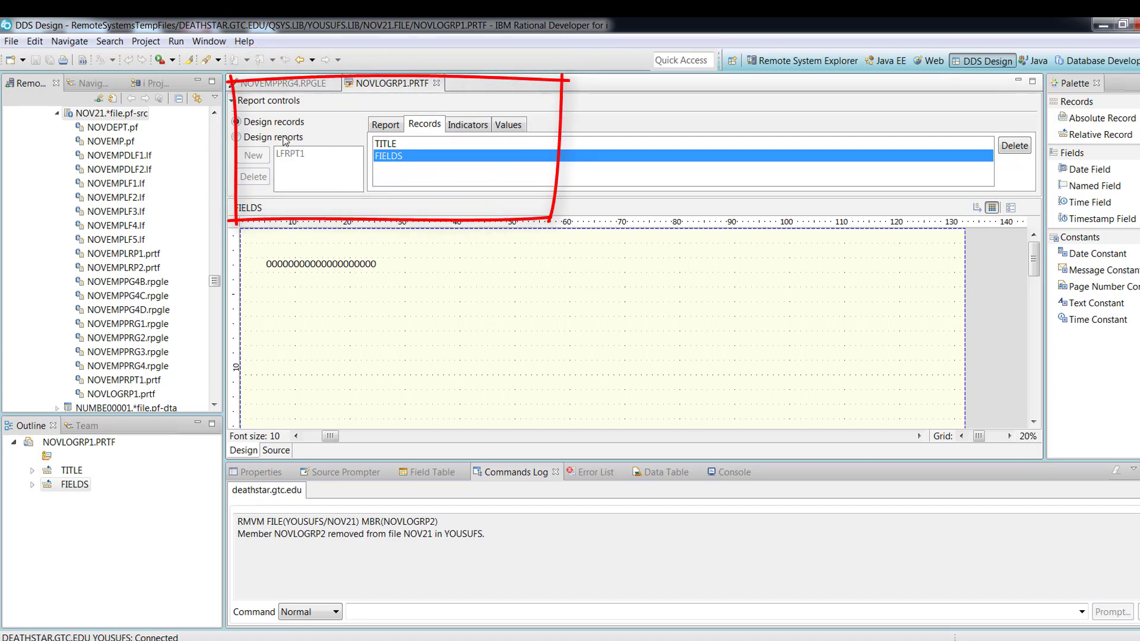
# - Review the LOGINS REPORT title headings, then switch to designing the FIELDS record
pyautogui.click(386, 144)
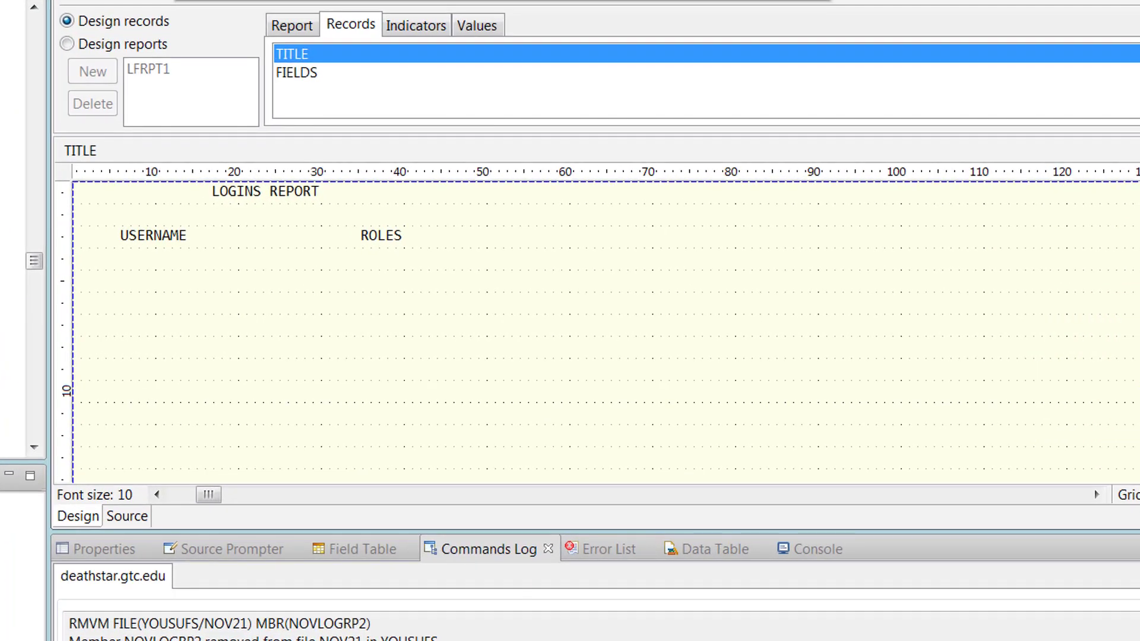
pyautogui.click(124, 516)
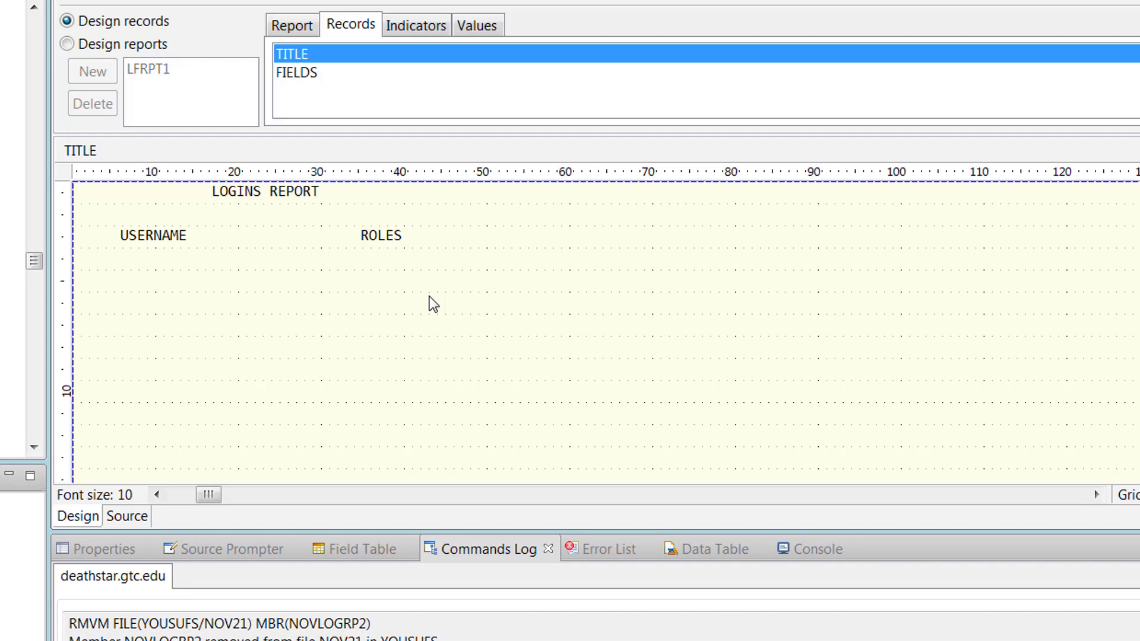
pyautogui.moveTo(184, 258)
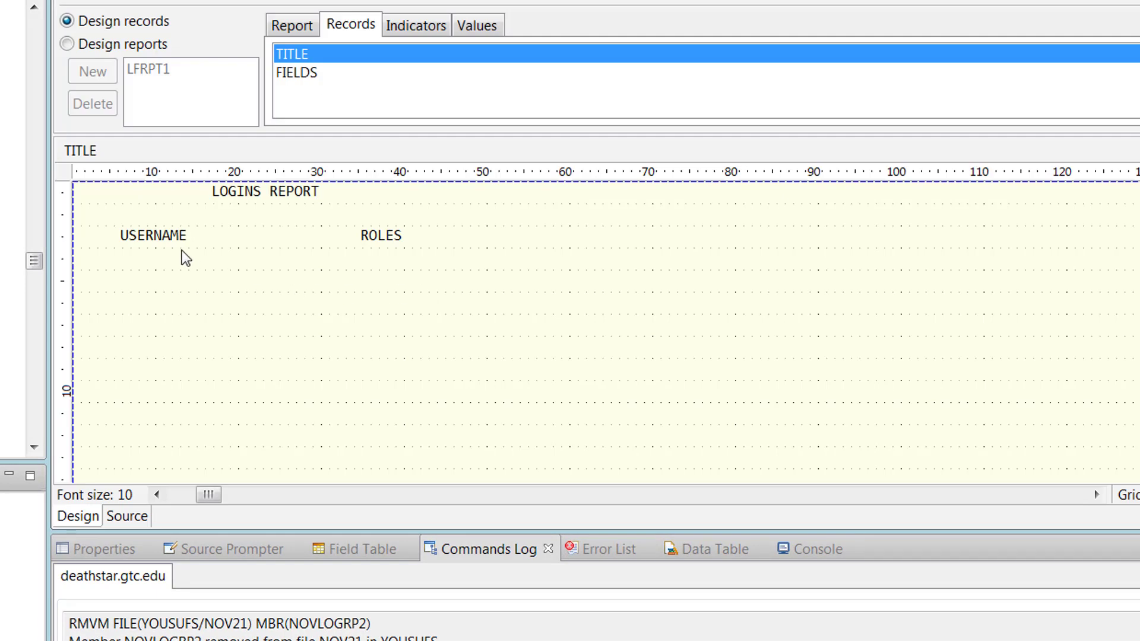
pyautogui.click(380, 235)
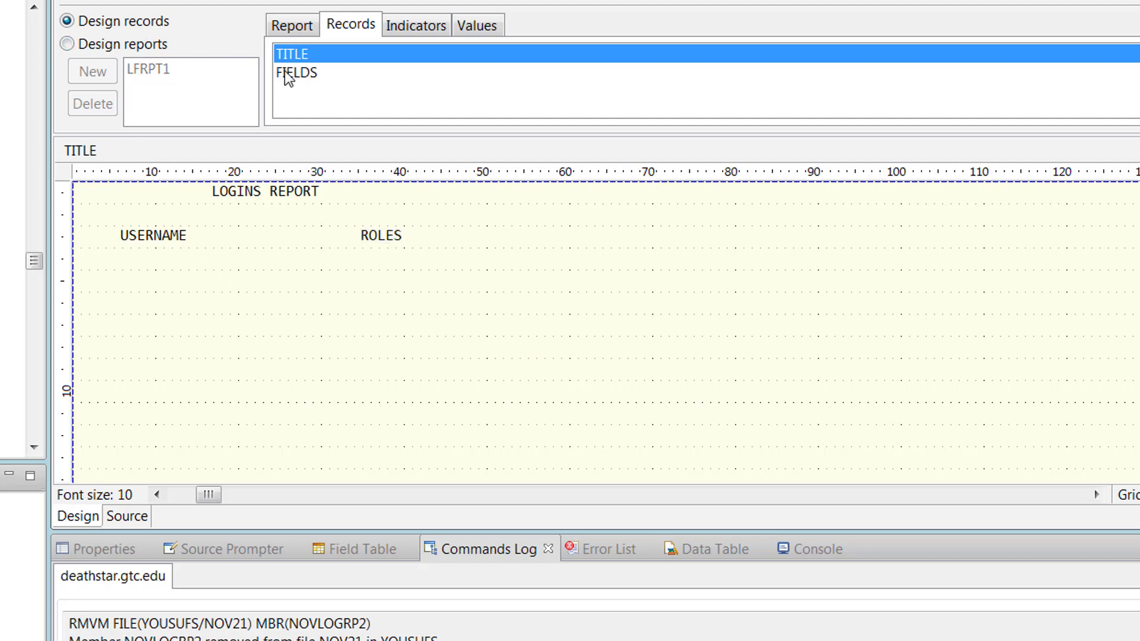
pyautogui.moveTo(305, 65)
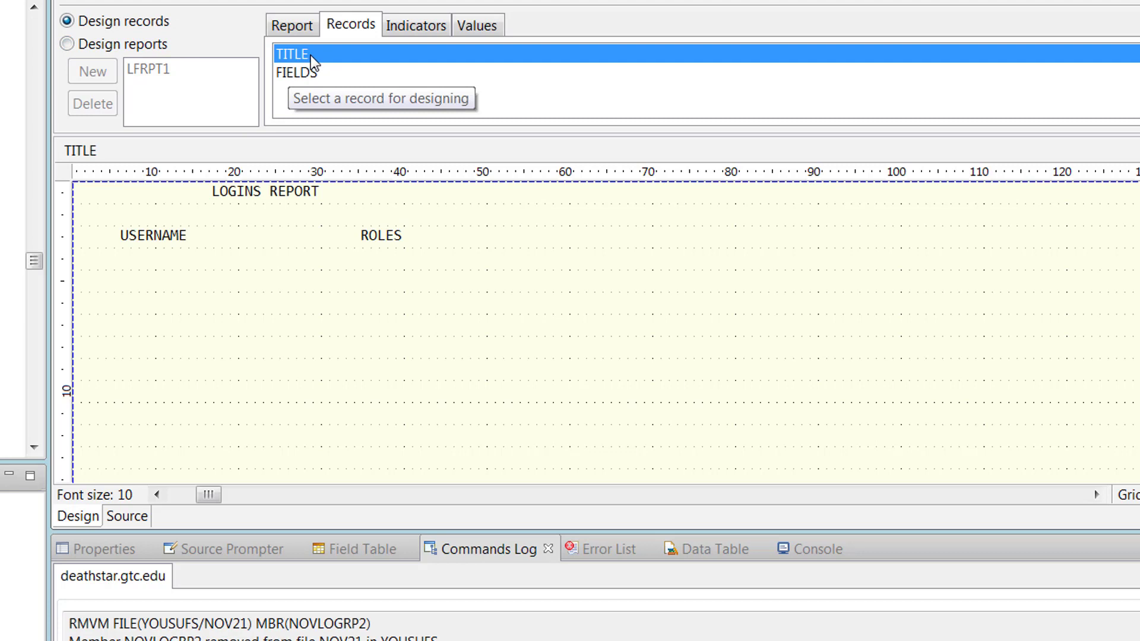
pyautogui.moveTo(312, 79)
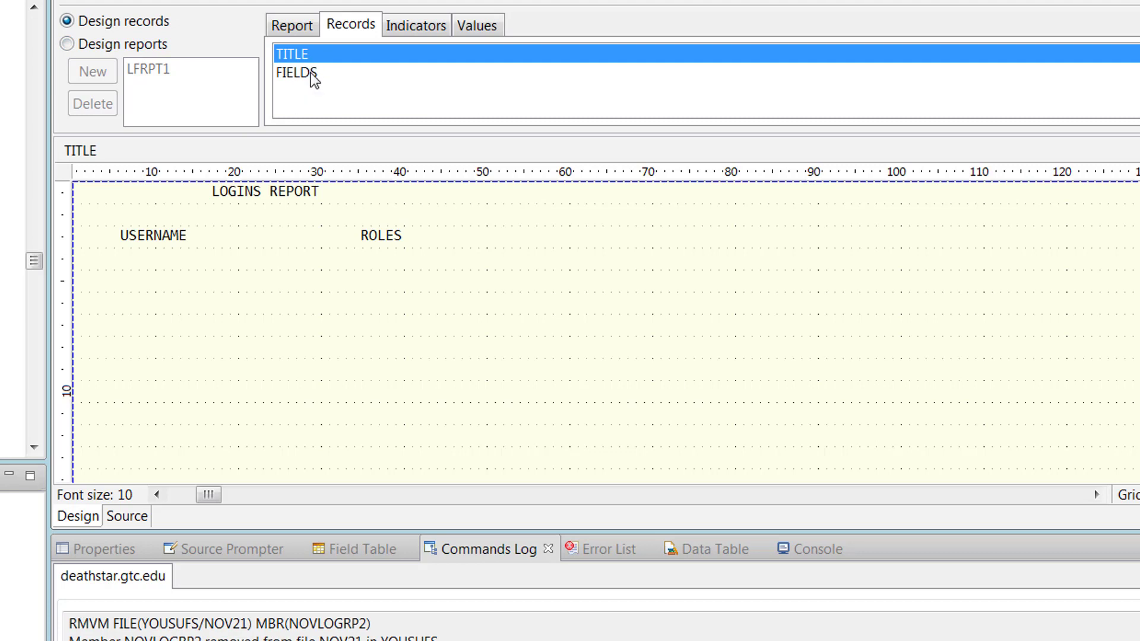
pyautogui.click(294, 73)
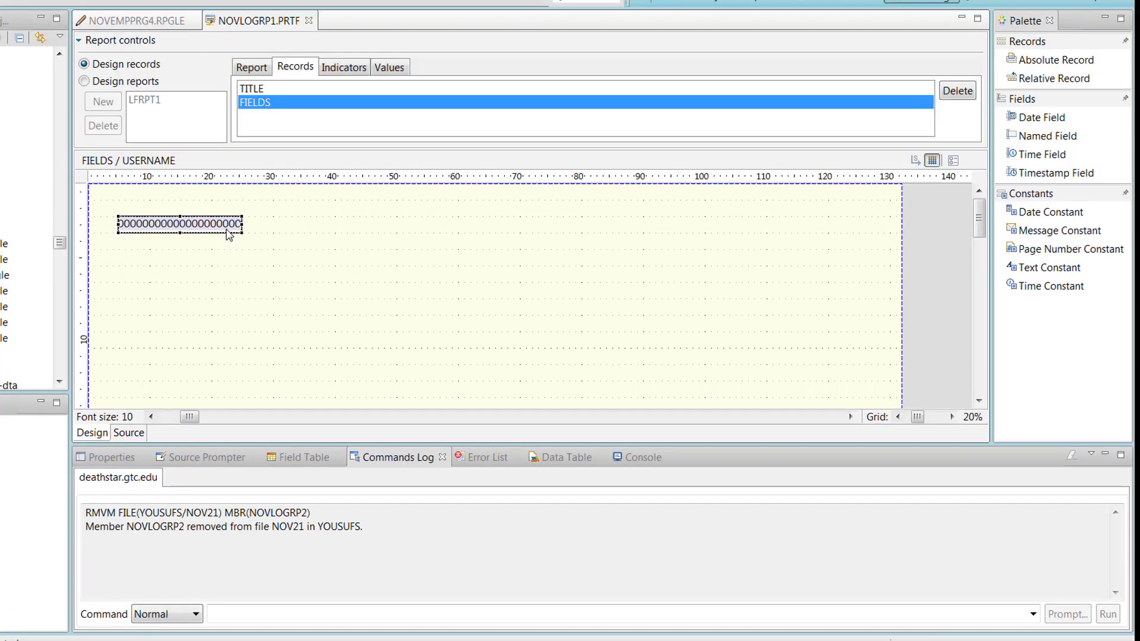
pyautogui.moveTo(233, 223)
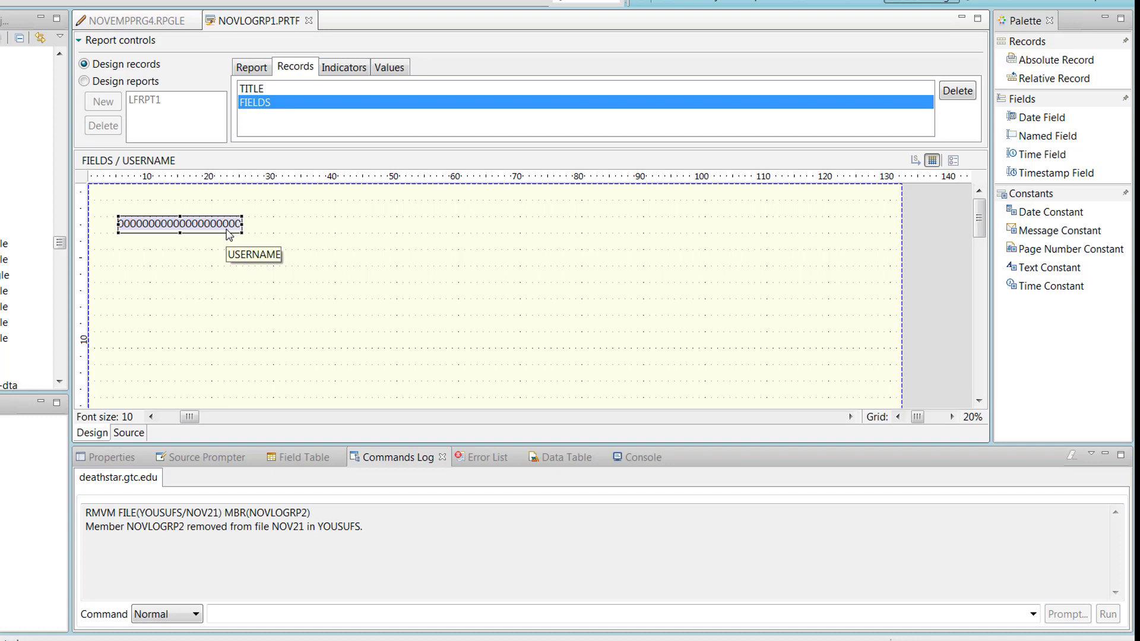
pyautogui.moveTo(352, 241)
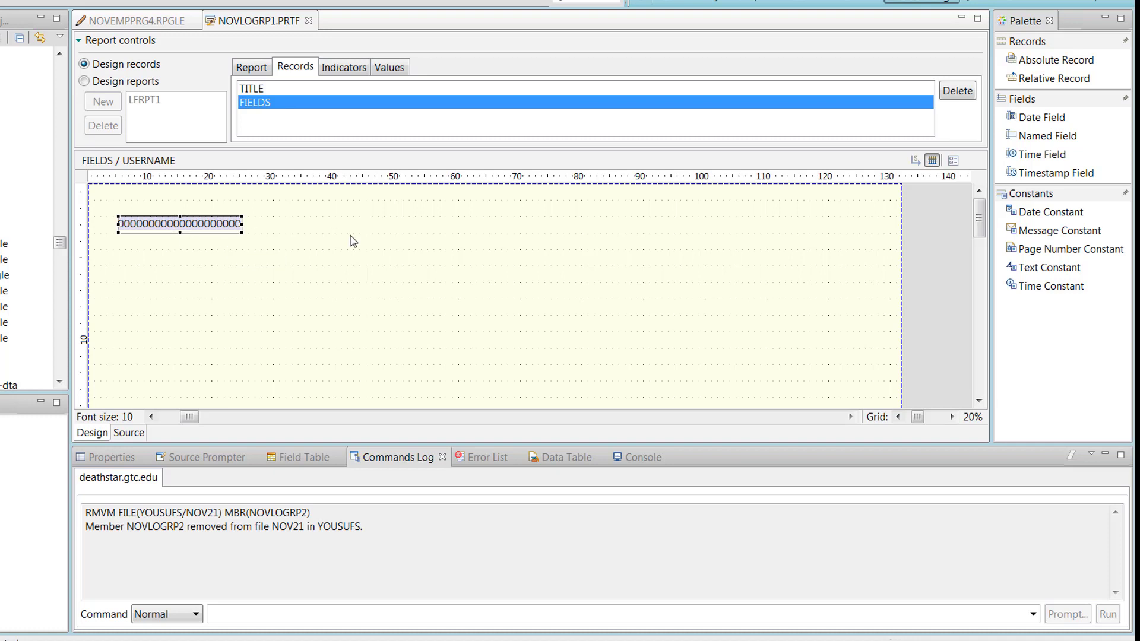
# - Show the USERNAME field's properties: 20 characters starting in column 6
pyautogui.click(303, 456)
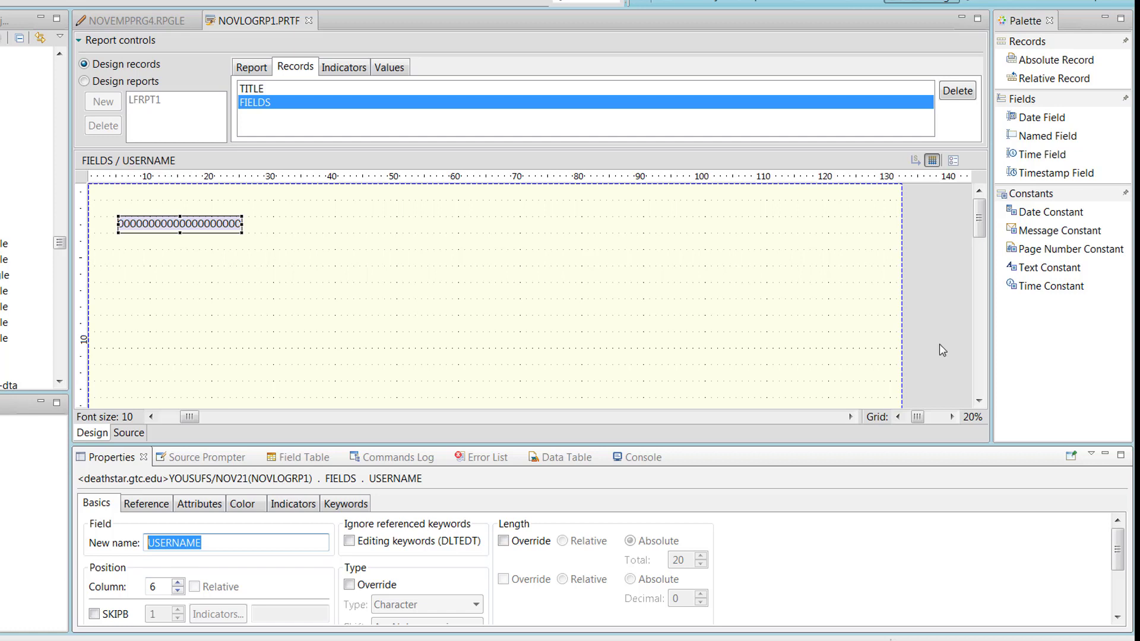
pyautogui.moveTo(1047, 136)
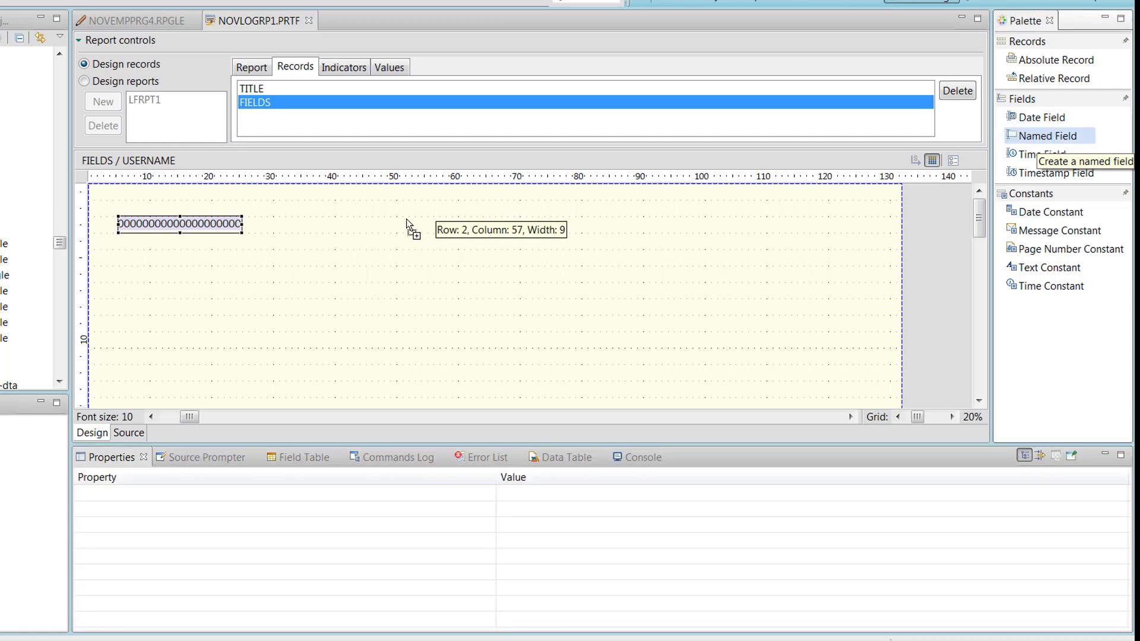
# - Place a new named field beside USERNAME and inspect USERNAME's NOVLOGINS database reference
pyautogui.click(407, 226)
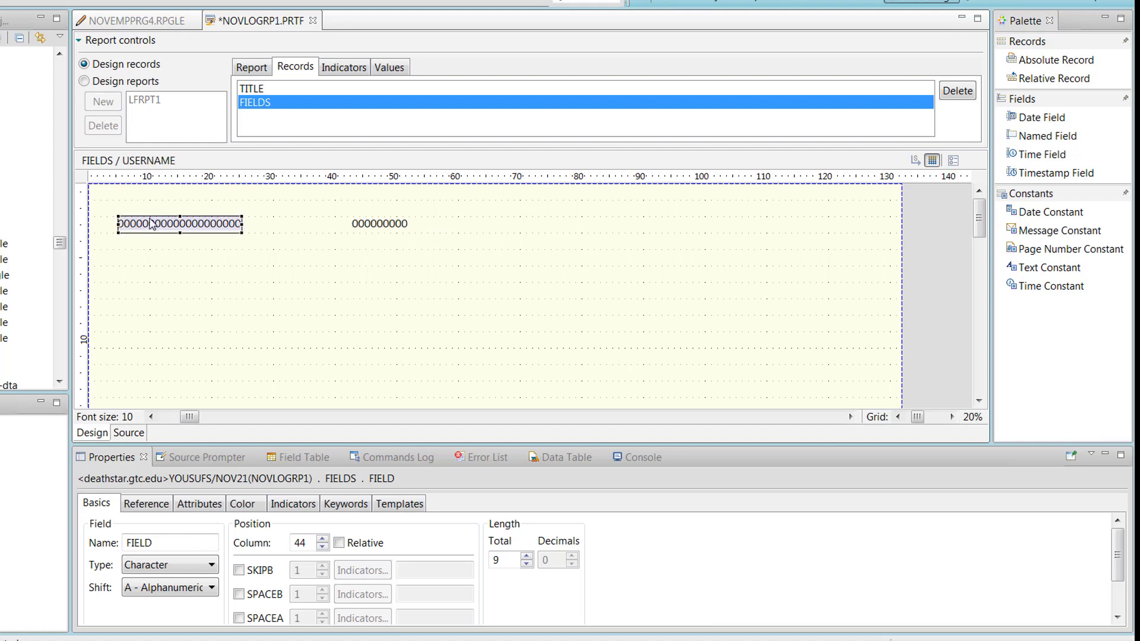
pyautogui.click(177, 223)
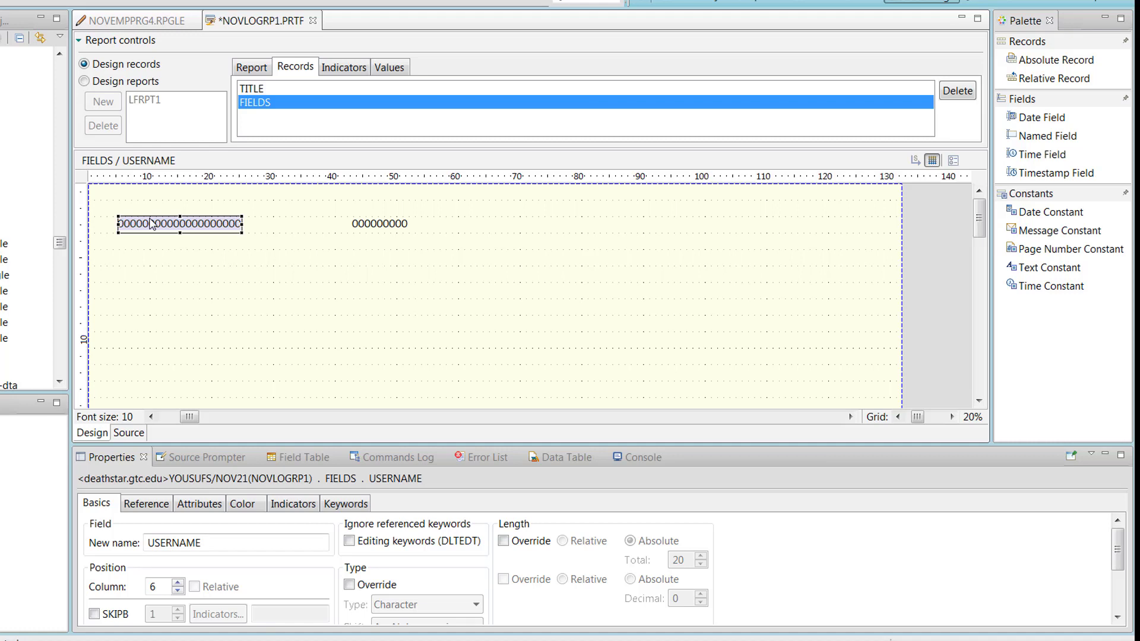
pyautogui.moveTo(181, 325)
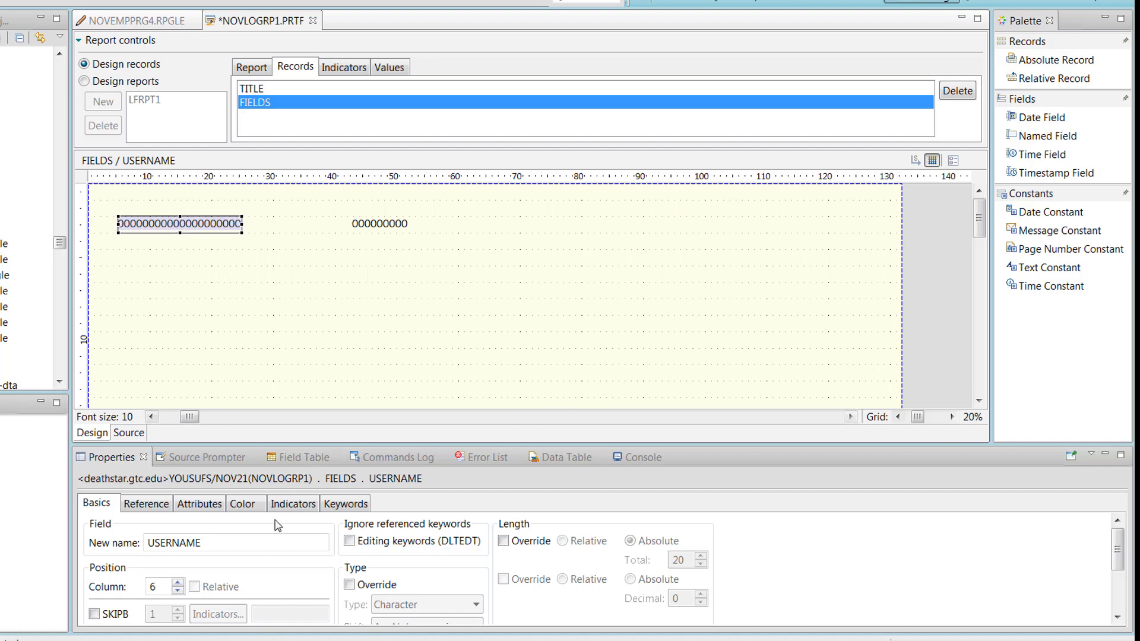
pyautogui.doubleClick(192, 542)
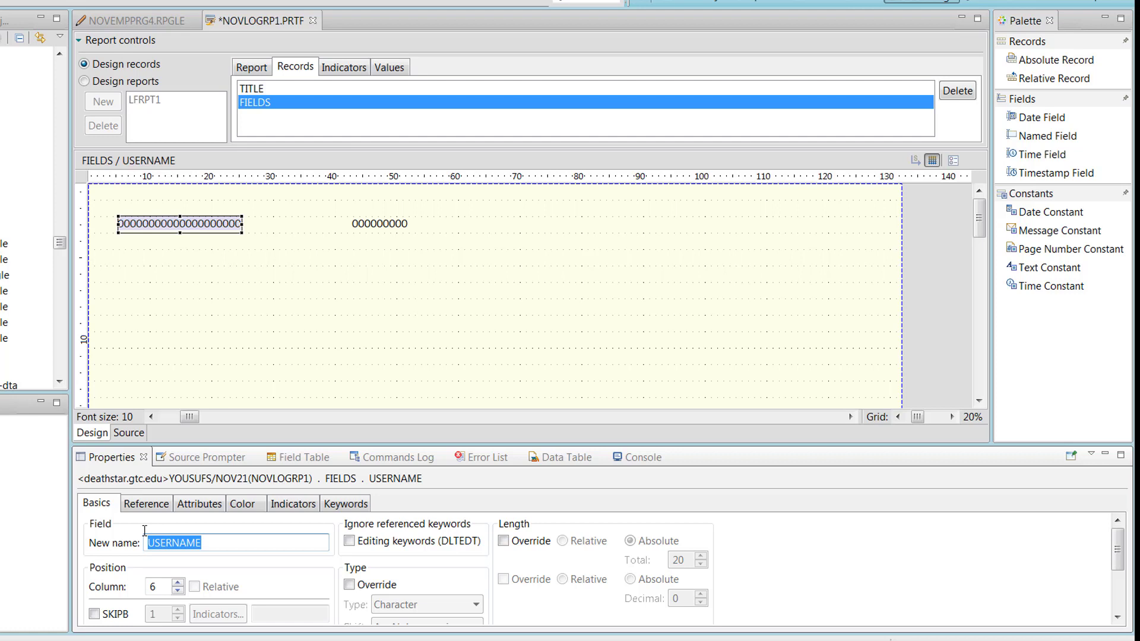
pyautogui.moveTo(255, 606)
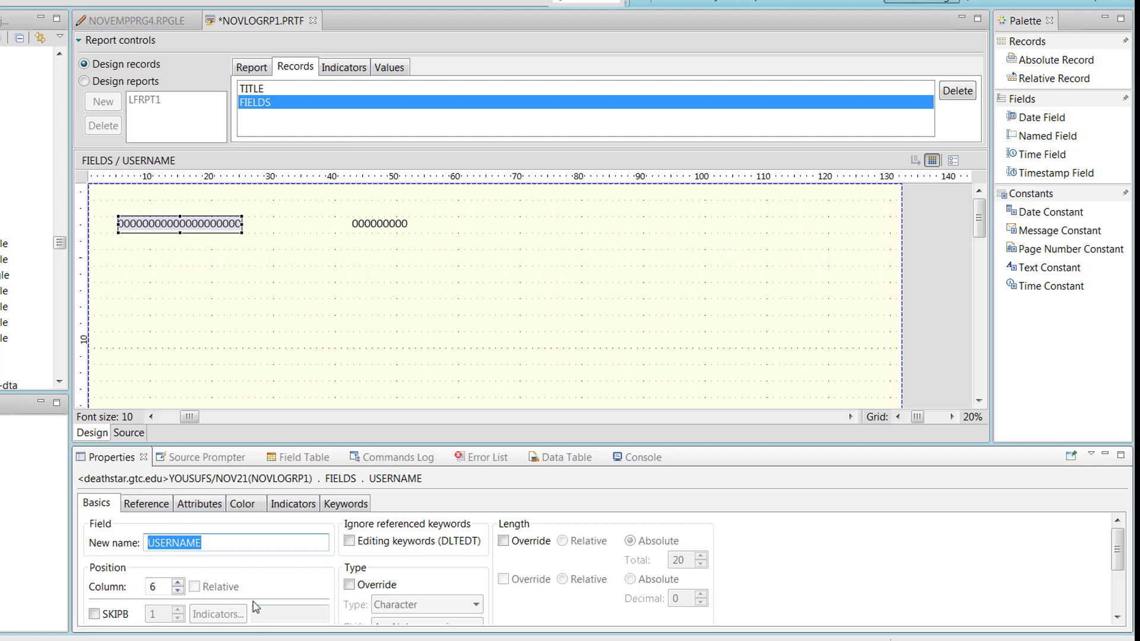
pyautogui.moveTo(239, 258)
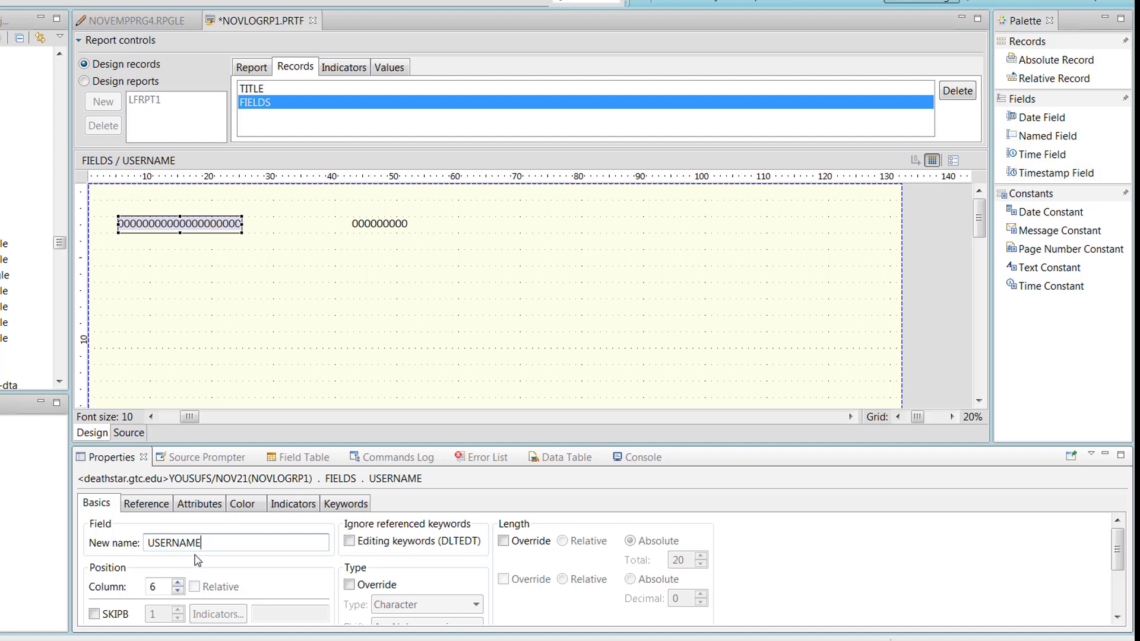
pyautogui.moveTo(123, 556)
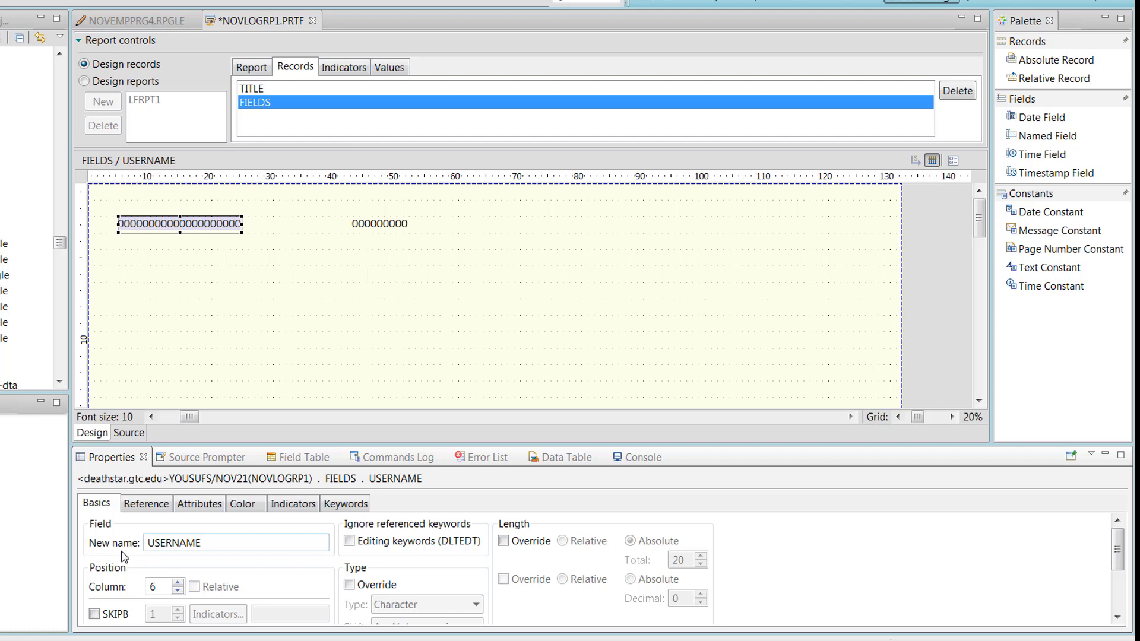
pyautogui.click(145, 504)
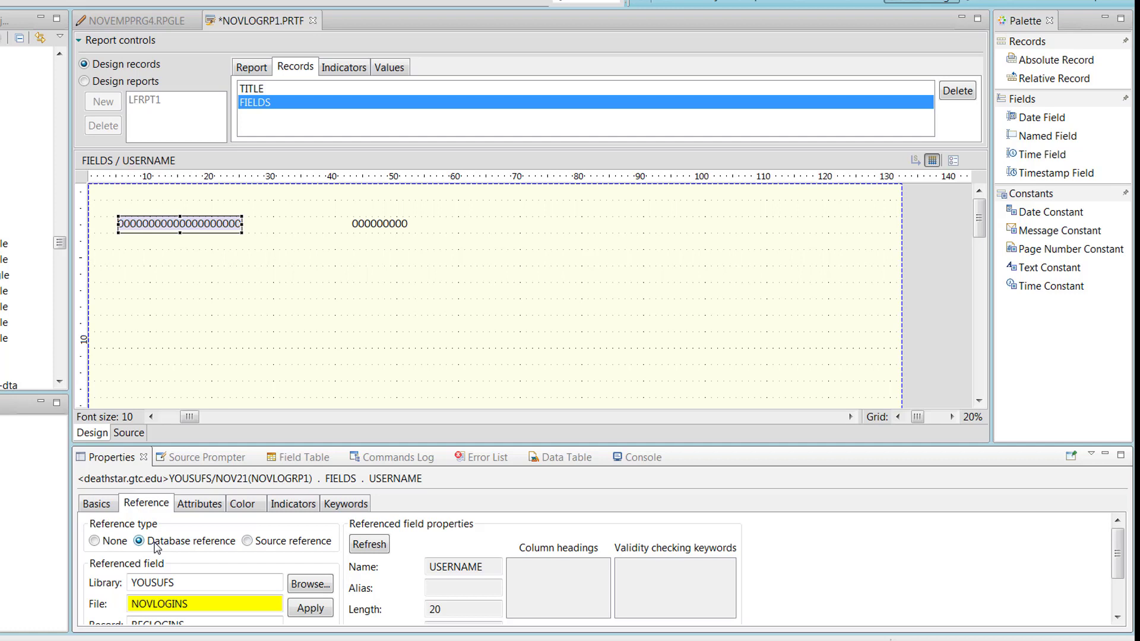
pyautogui.click(397, 456)
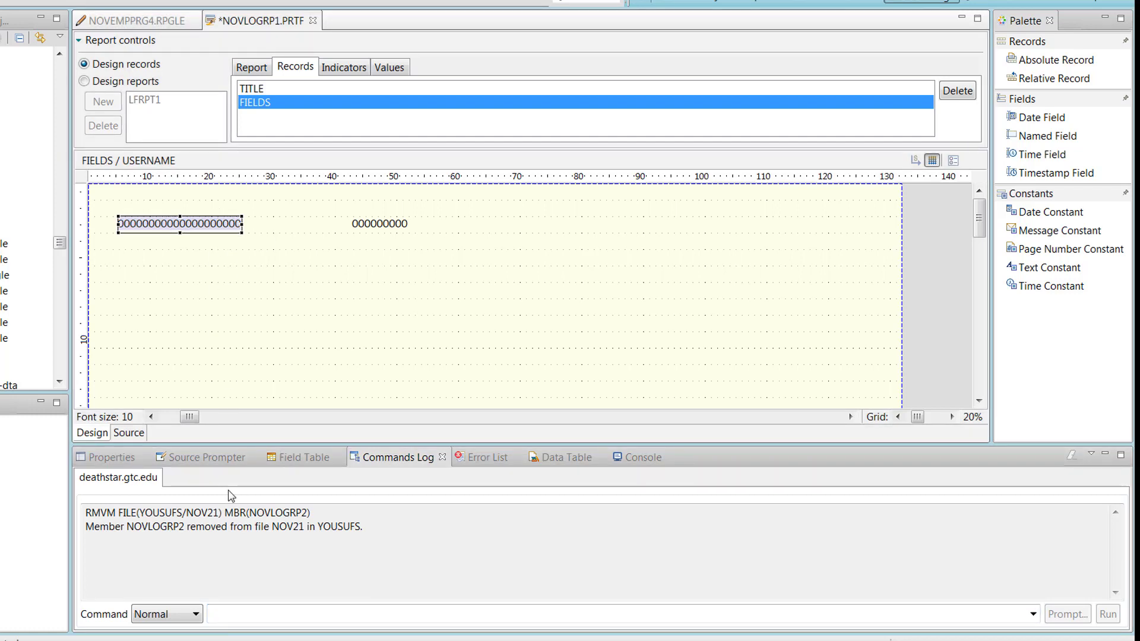
pyautogui.click(206, 456)
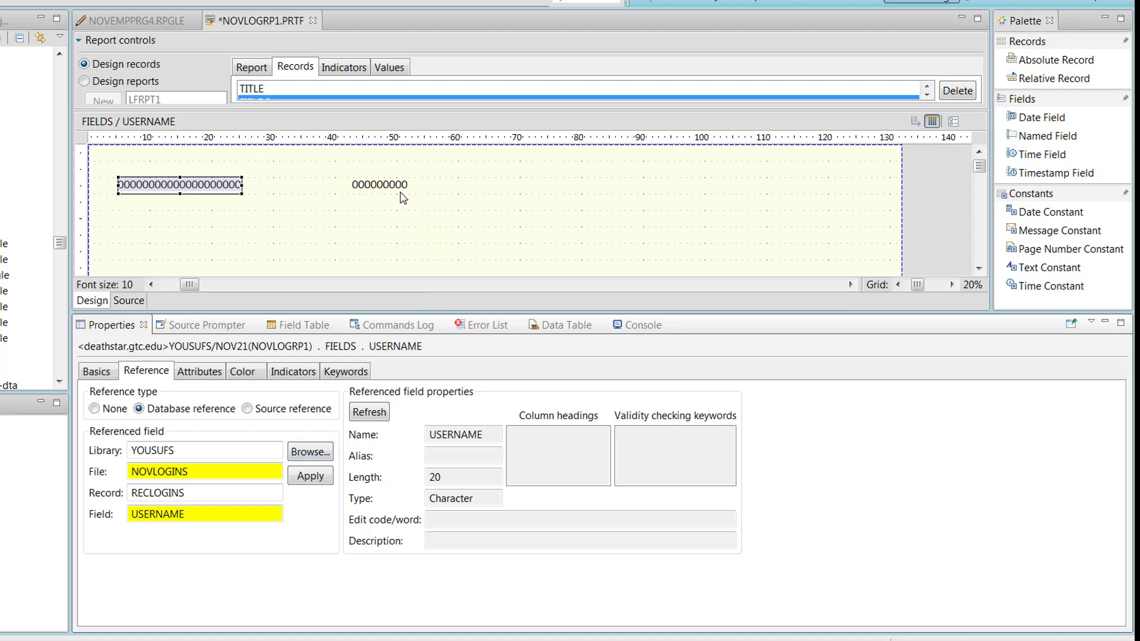
pyautogui.click(380, 184)
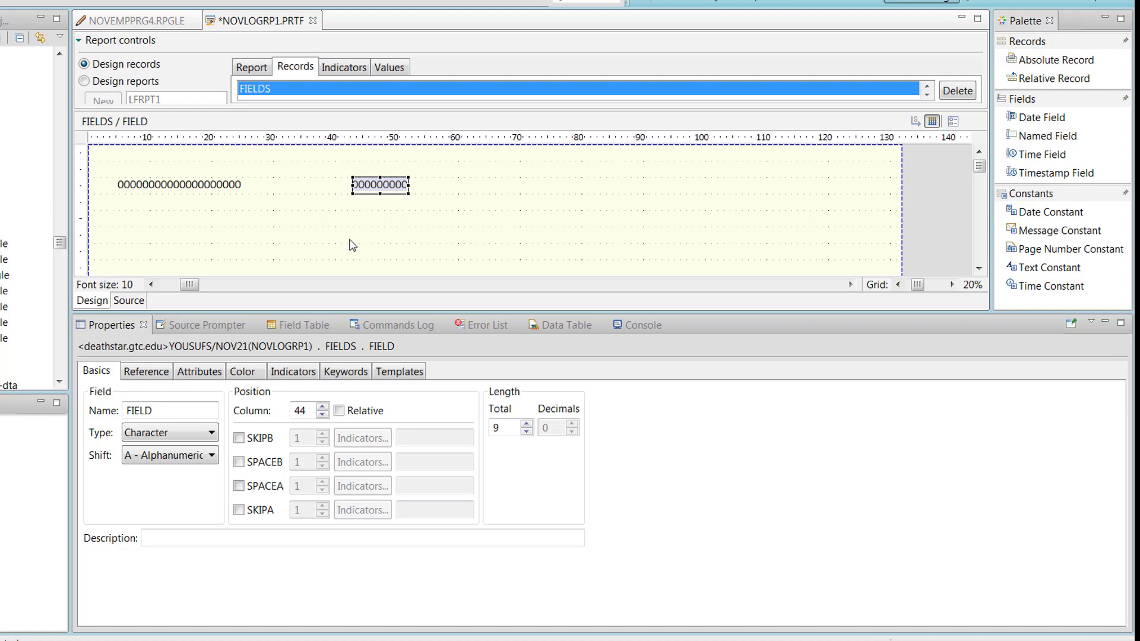
# - Rename the new field ROLE and set its reference type to Database reference
pyautogui.write('role')
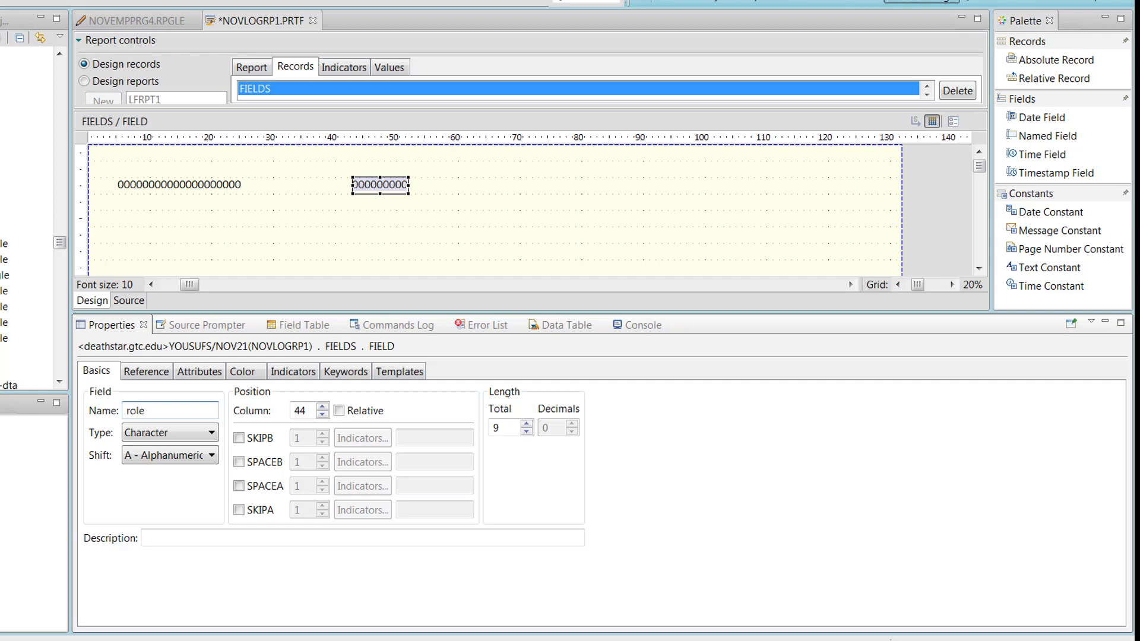
pyautogui.click(169, 409)
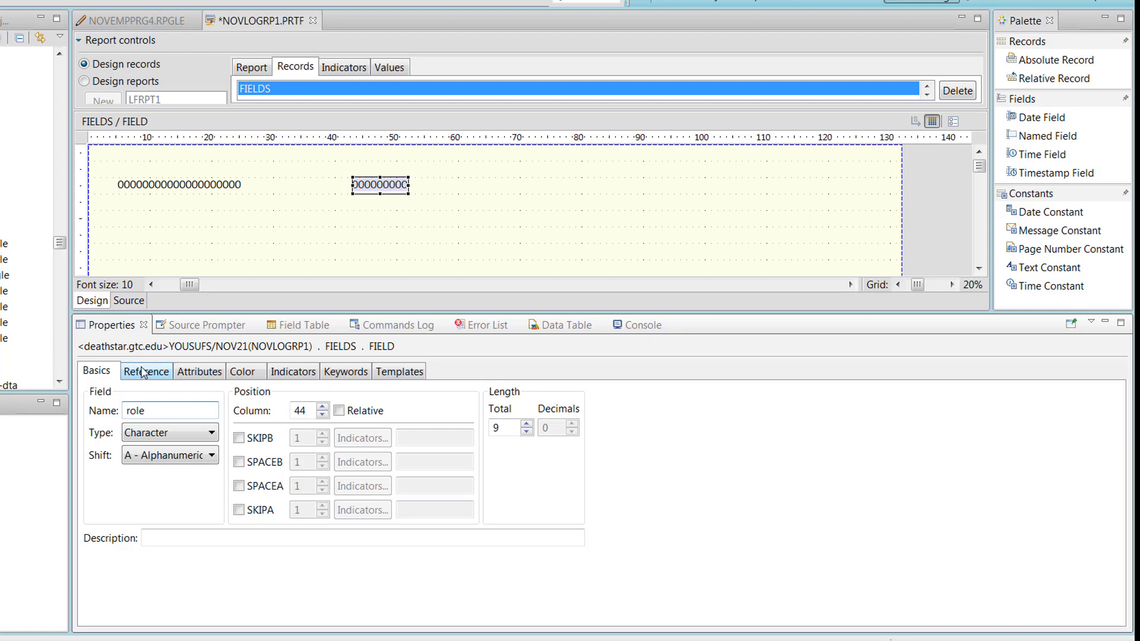
pyautogui.click(146, 370)
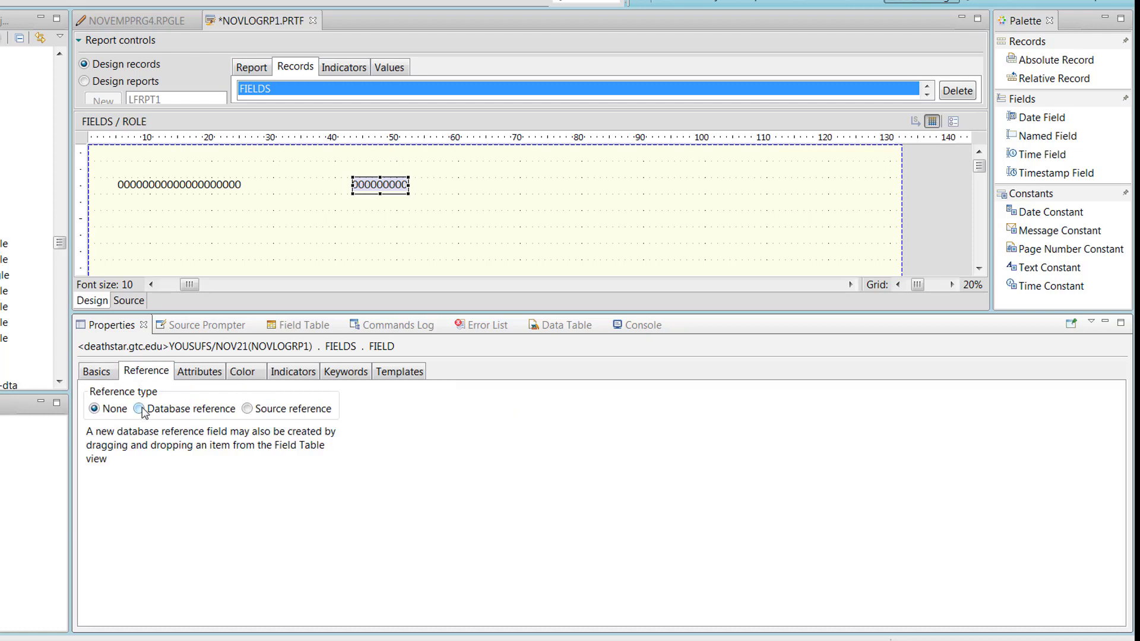
pyautogui.click(140, 409)
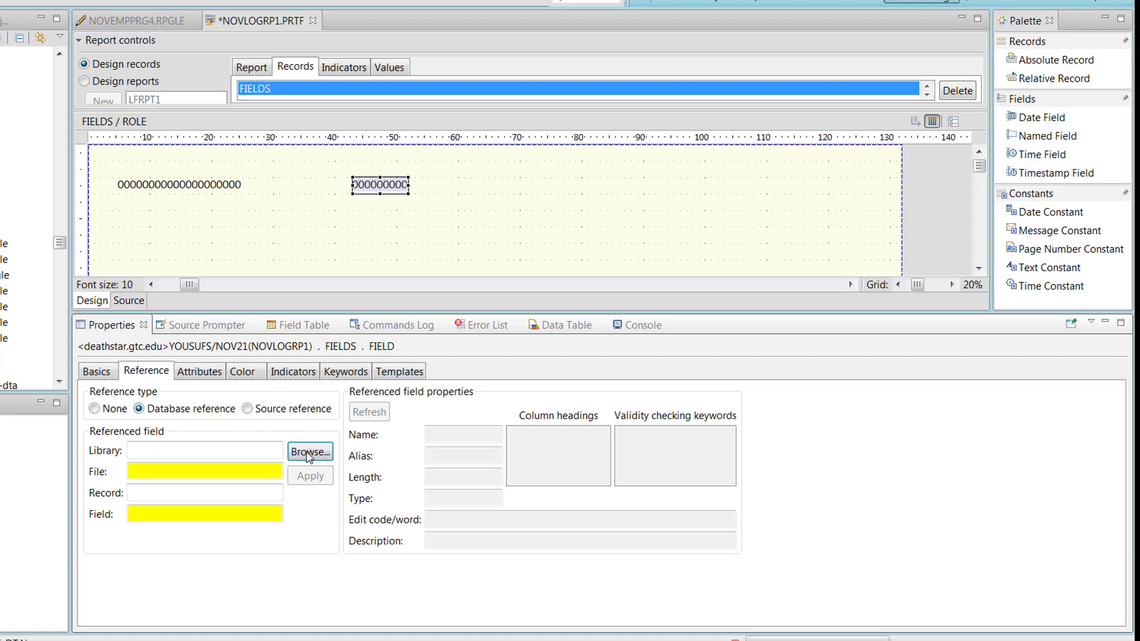
# - Reference ROLE to the ROLE field of NOVLOGINS/RECLOGINS in YOUSUFS
pyautogui.click(308, 451)
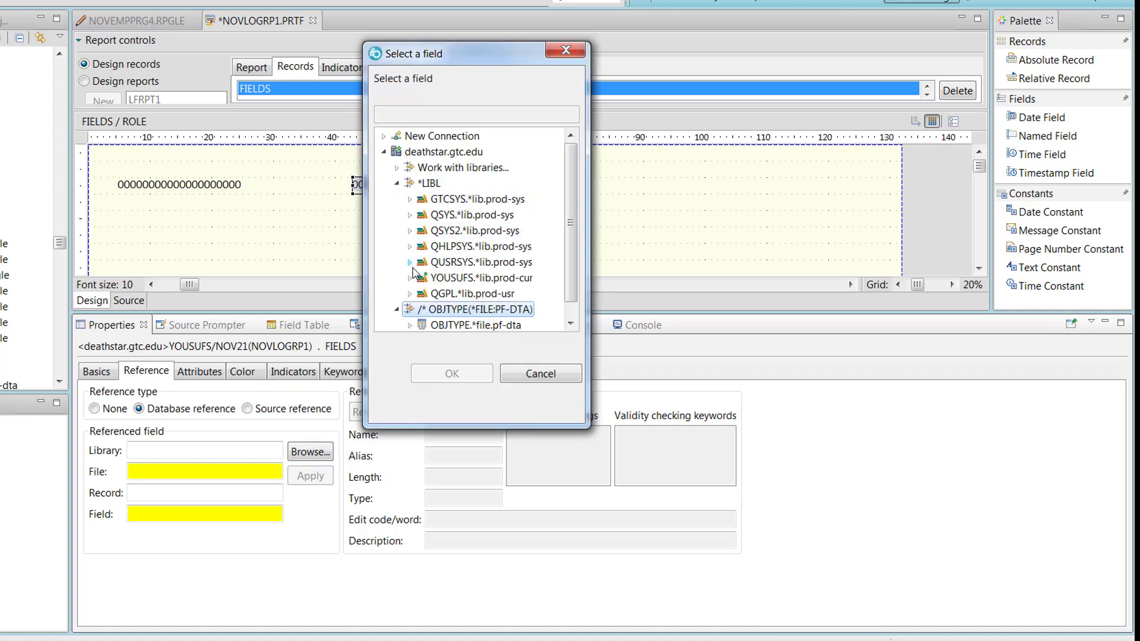
pyautogui.scroll(-3)
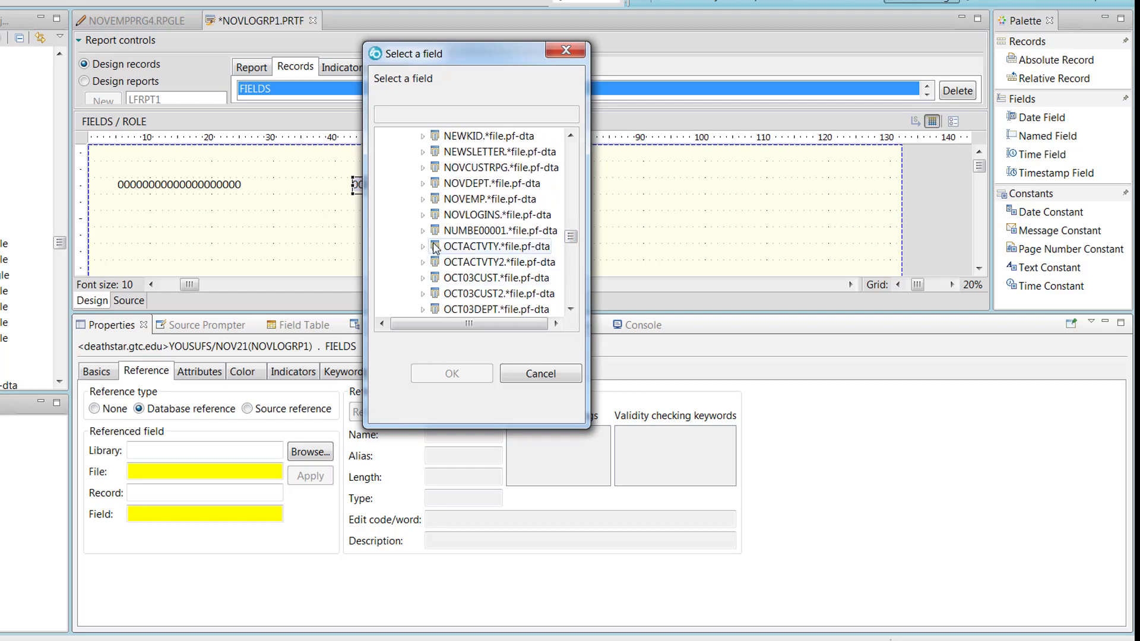
pyautogui.click(423, 215)
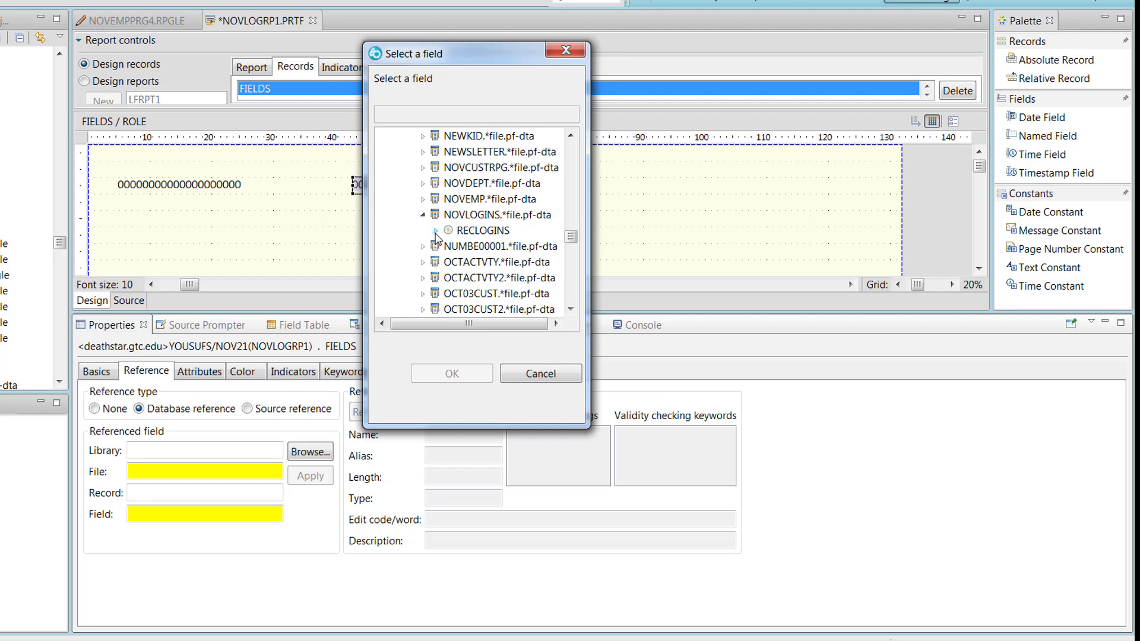
pyautogui.click(436, 232)
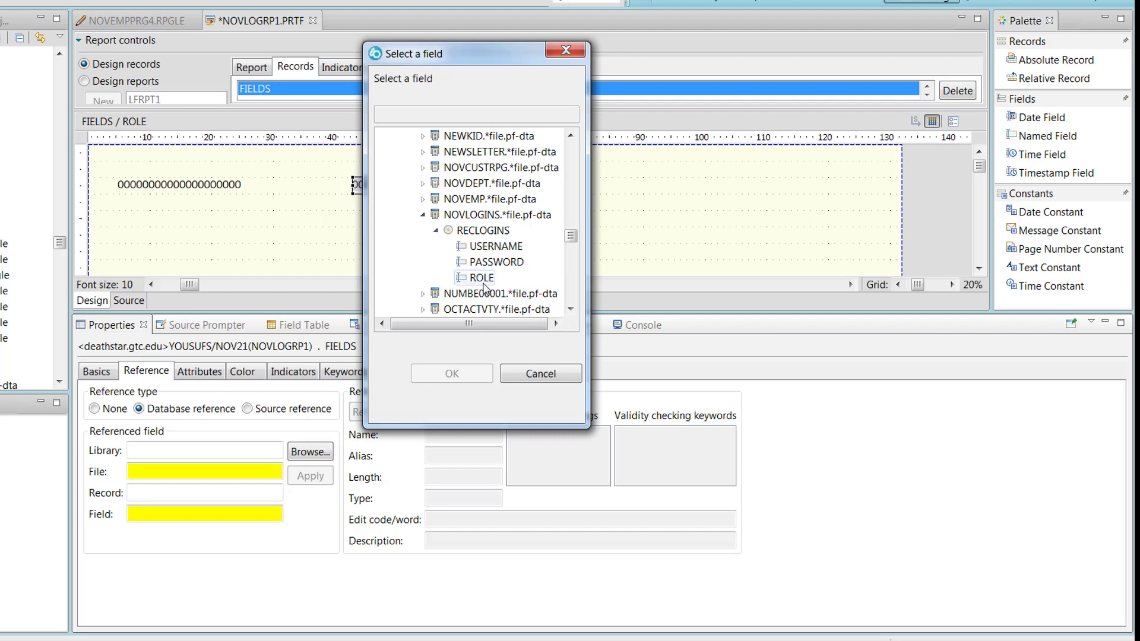
pyautogui.click(481, 276)
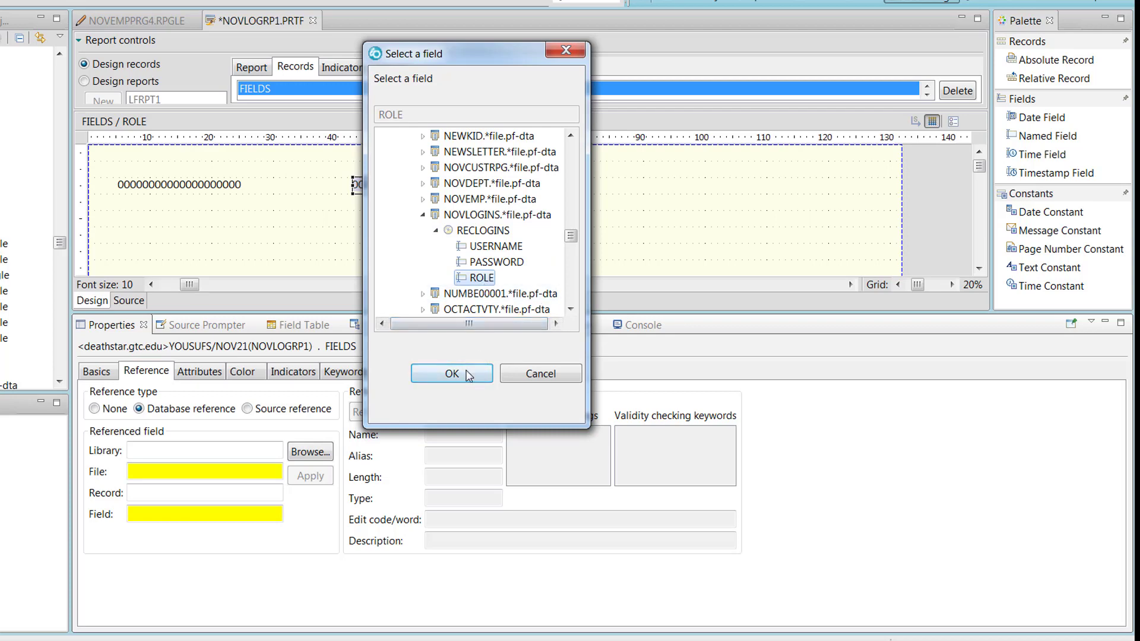
pyautogui.click(451, 373)
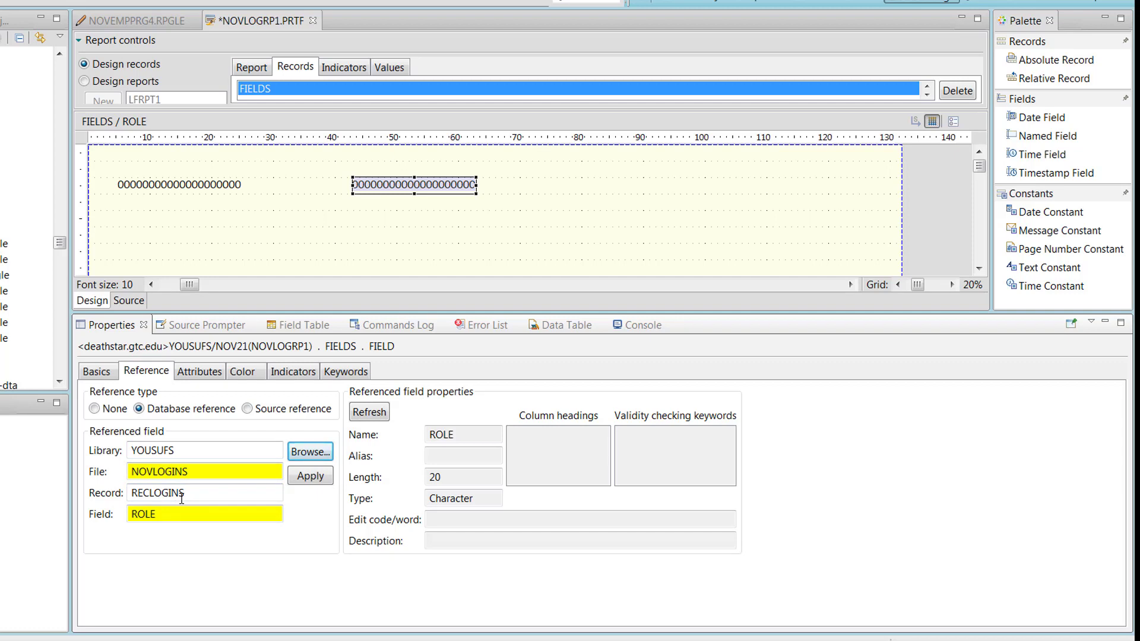
# - Verify ROLE's database reference and save NOVLOGRP1.PRTF
pyautogui.click(96, 370)
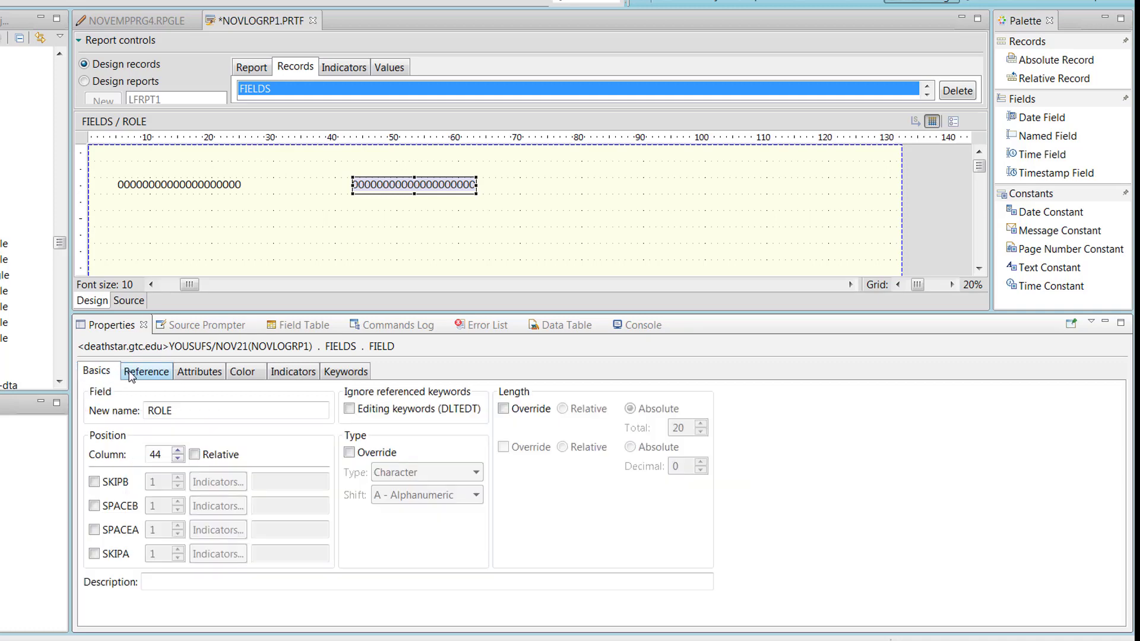
pyautogui.click(146, 372)
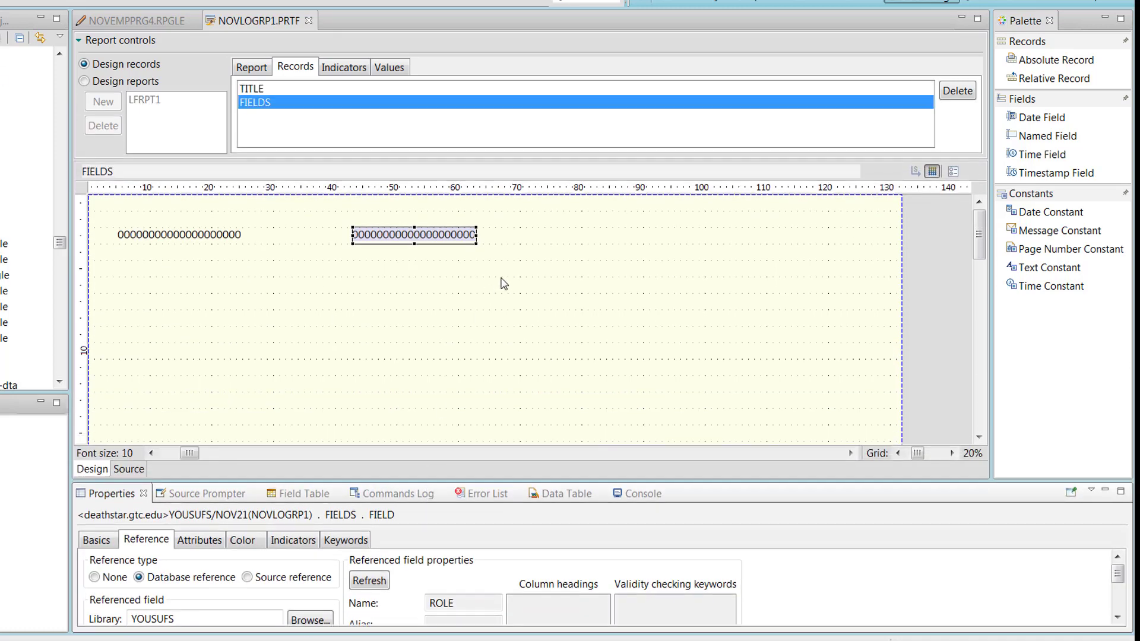
pyautogui.click(255, 102)
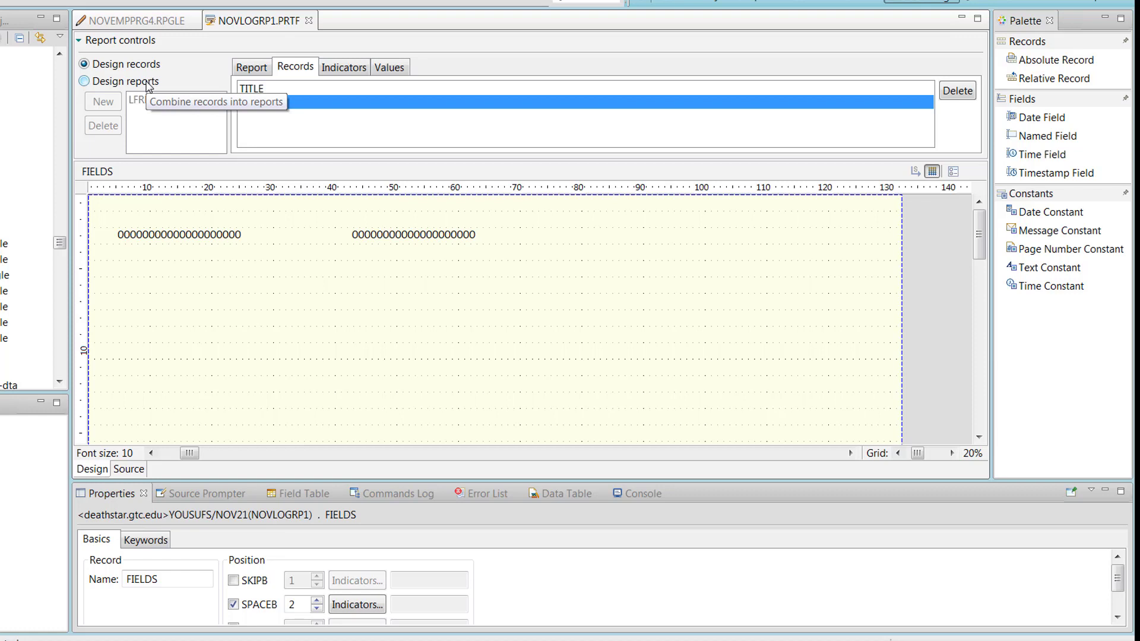
# - Switch LFRPT1 to the combined report layout and select the FIELDS record
pyautogui.click(86, 81)
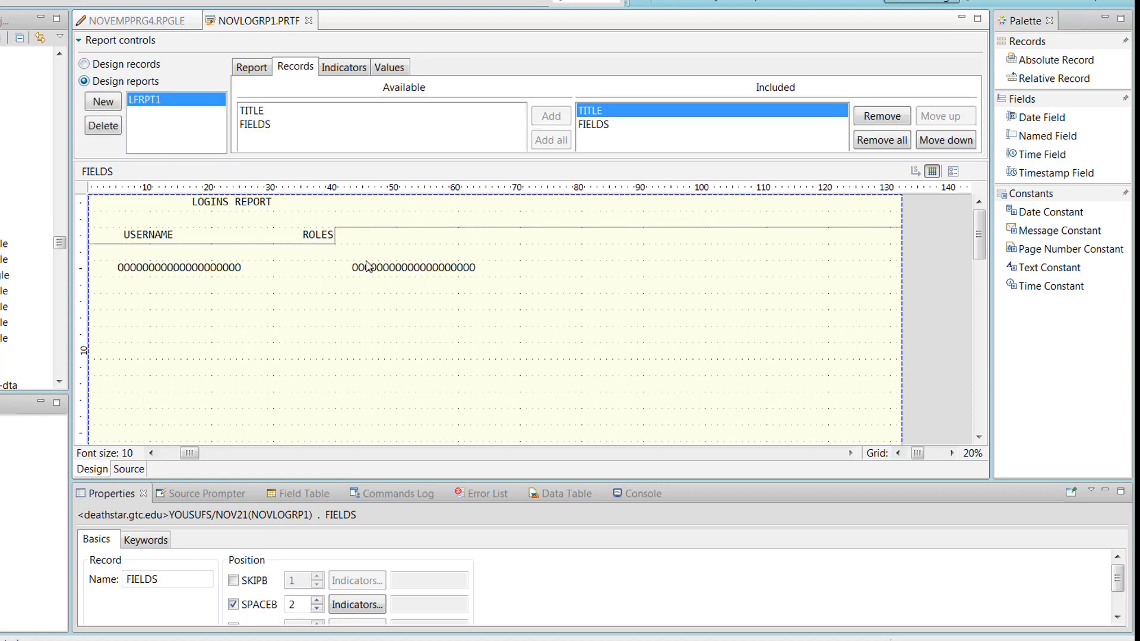
pyautogui.moveTo(390, 257)
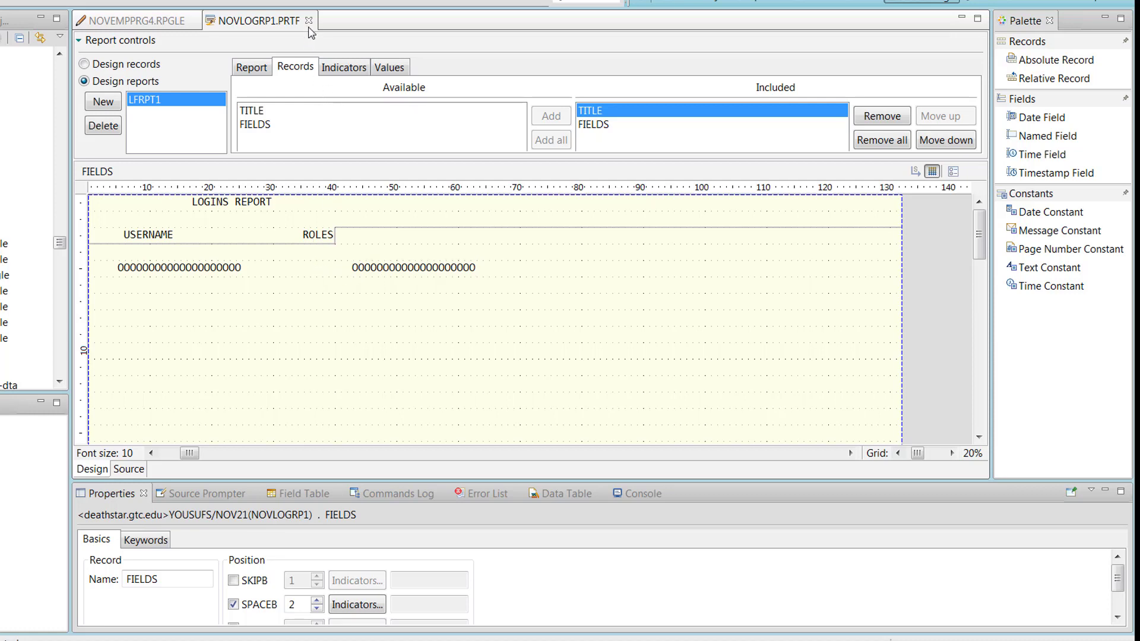
pyautogui.click(134, 20)
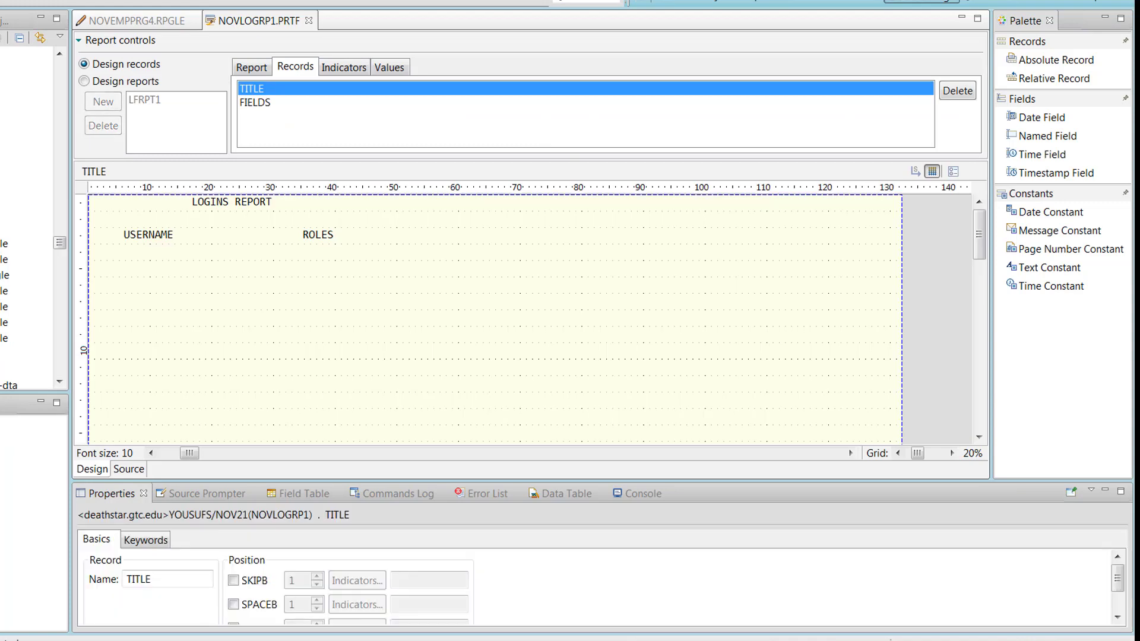
pyautogui.click(85, 80)
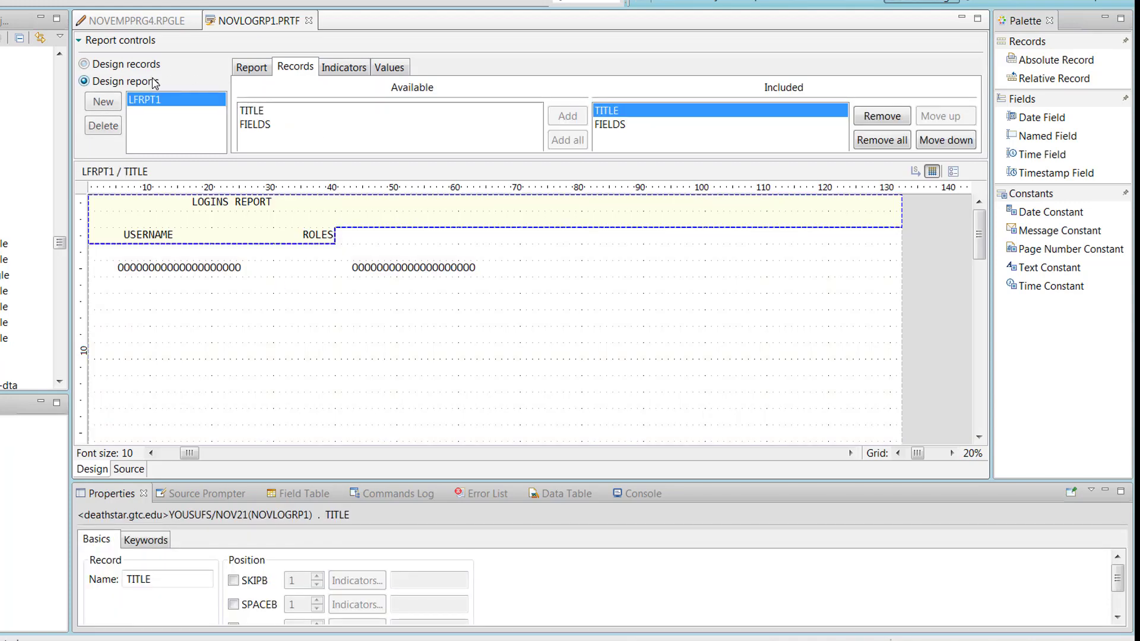
pyautogui.click(610, 125)
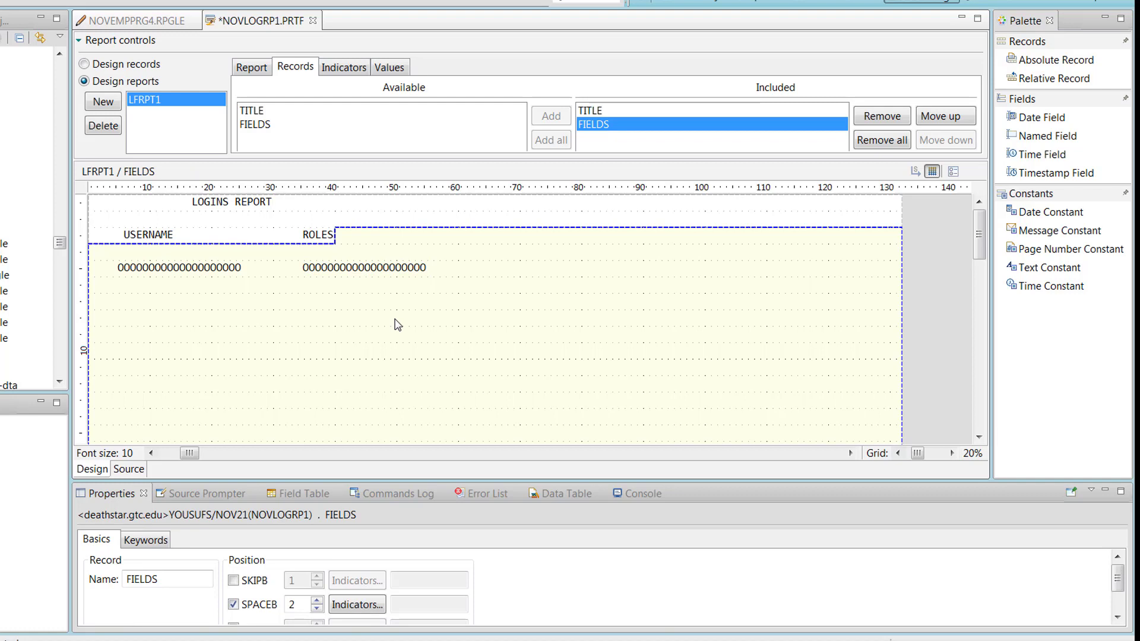
# - Line the fields up under the USERNAME and ROLES headings and save the print file
pyautogui.click(177, 267)
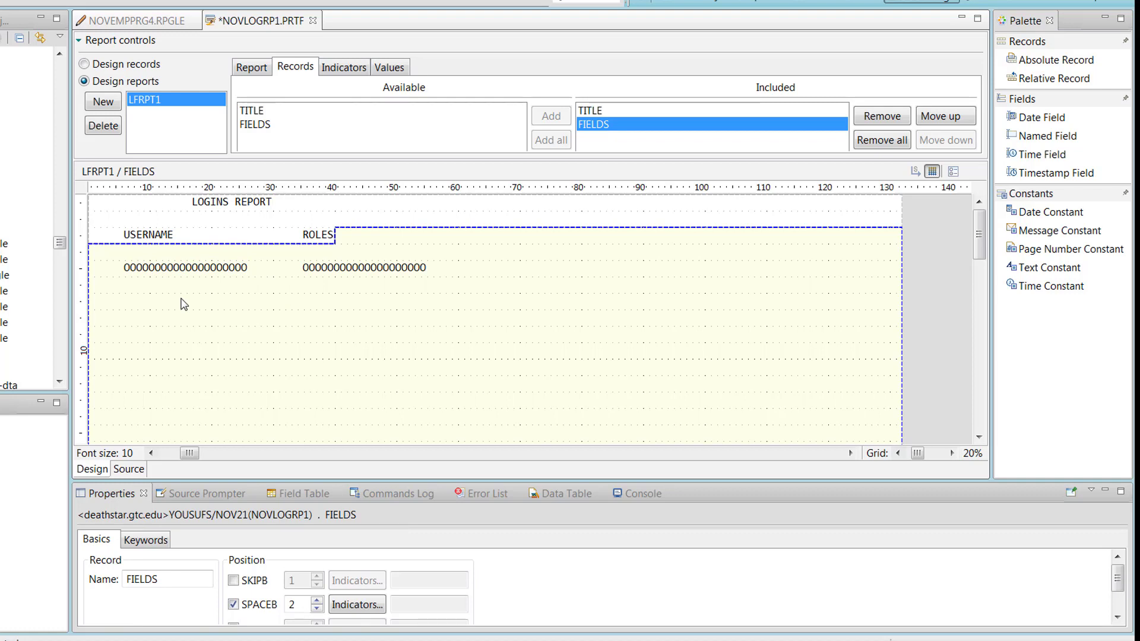
pyautogui.press('ctrl+s')
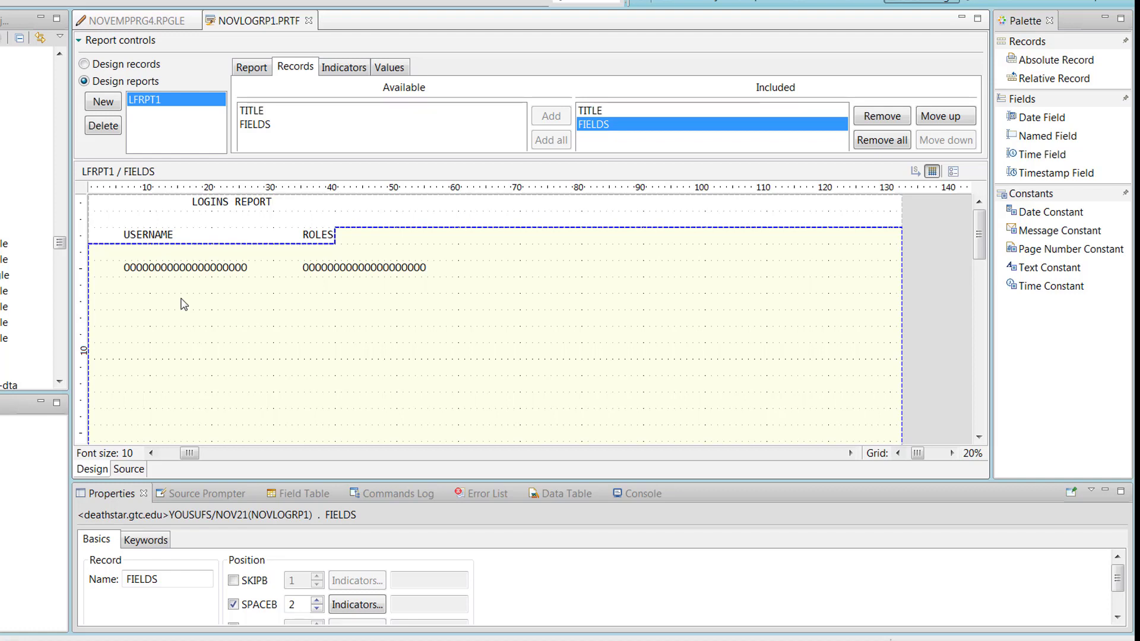
pyautogui.moveTo(190, 395)
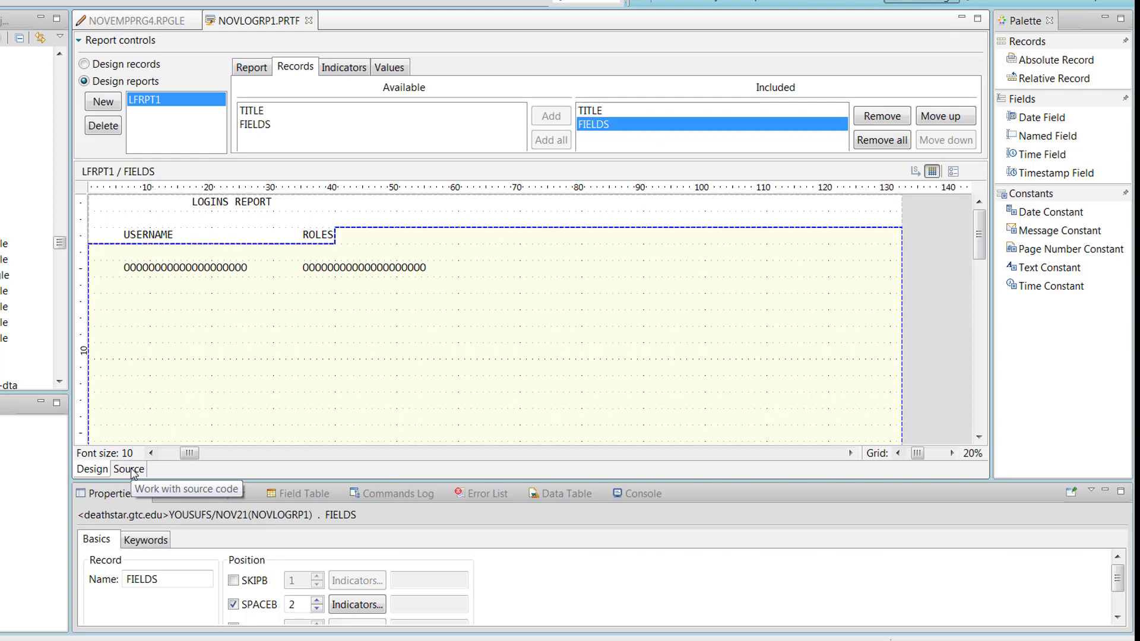
# - Compile the NOVLOGRP1 print file from its source view with no messages
pyautogui.click(128, 467)
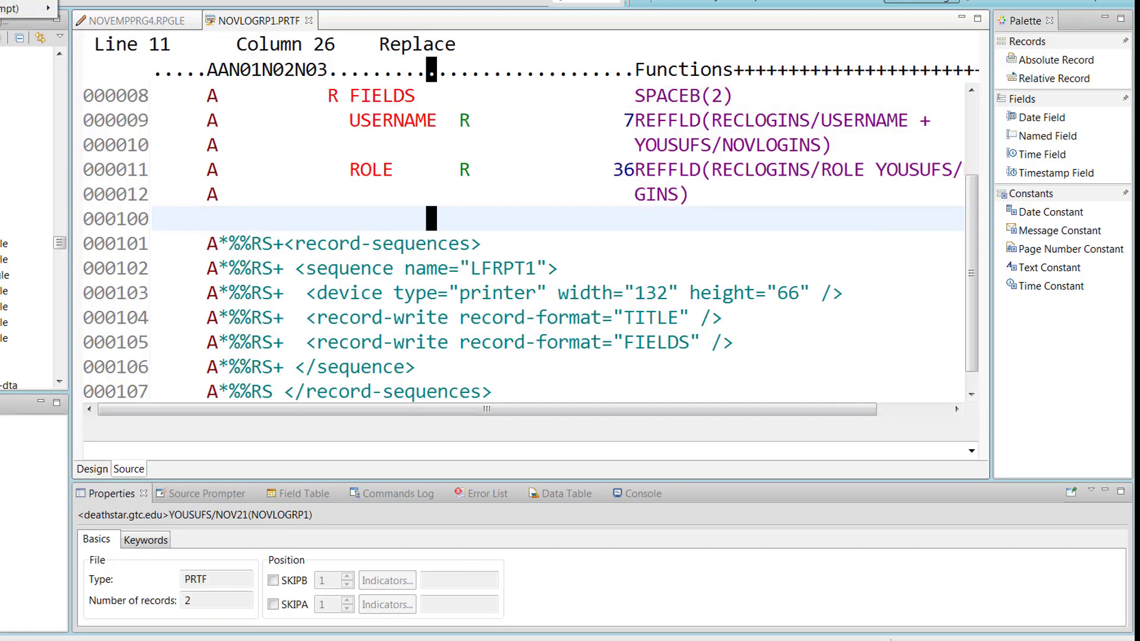
pyautogui.click(66, 42)
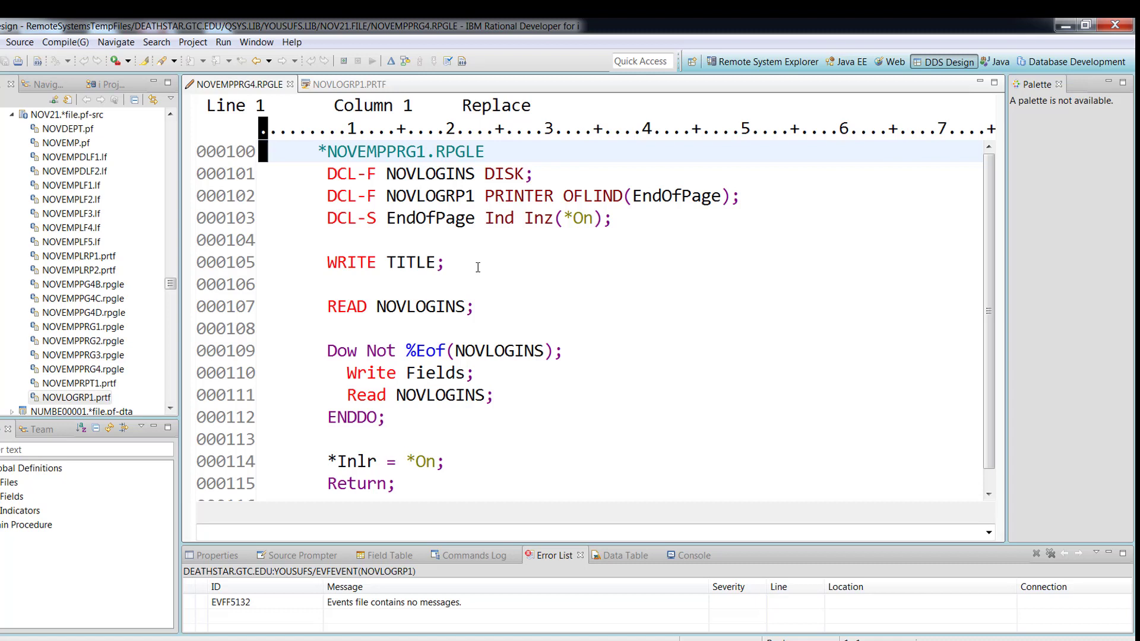
# - Review the LFRPT1 report layout in NOVLOGRP1.PRTF, then return to the NOVEMPPRG4.RPGLE source
pyautogui.click(541, 174)
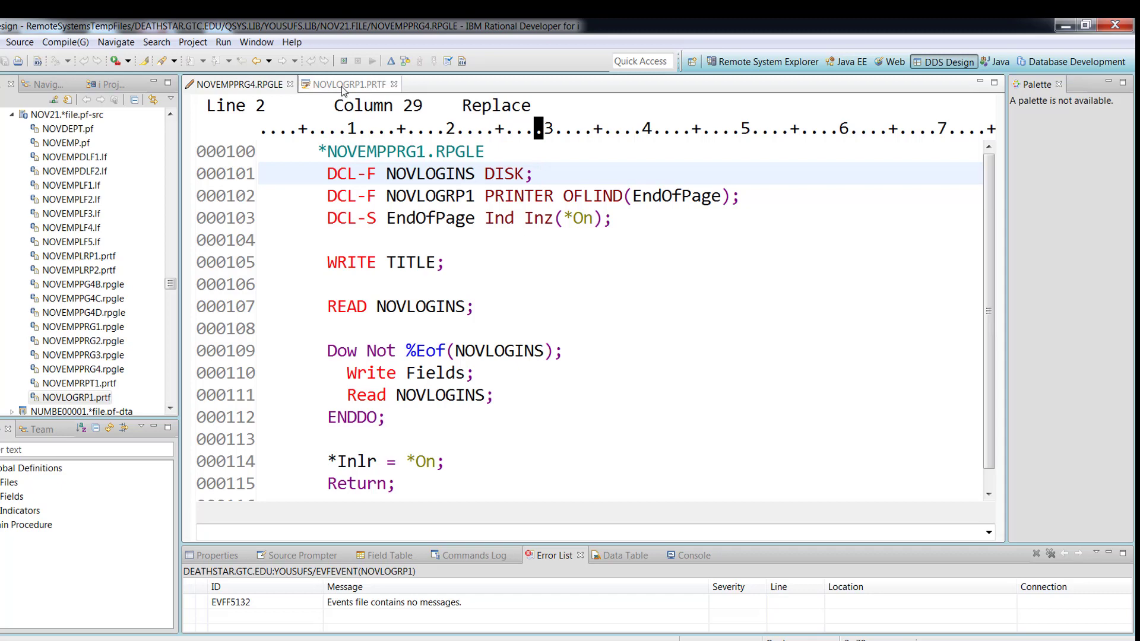
pyautogui.click(345, 83)
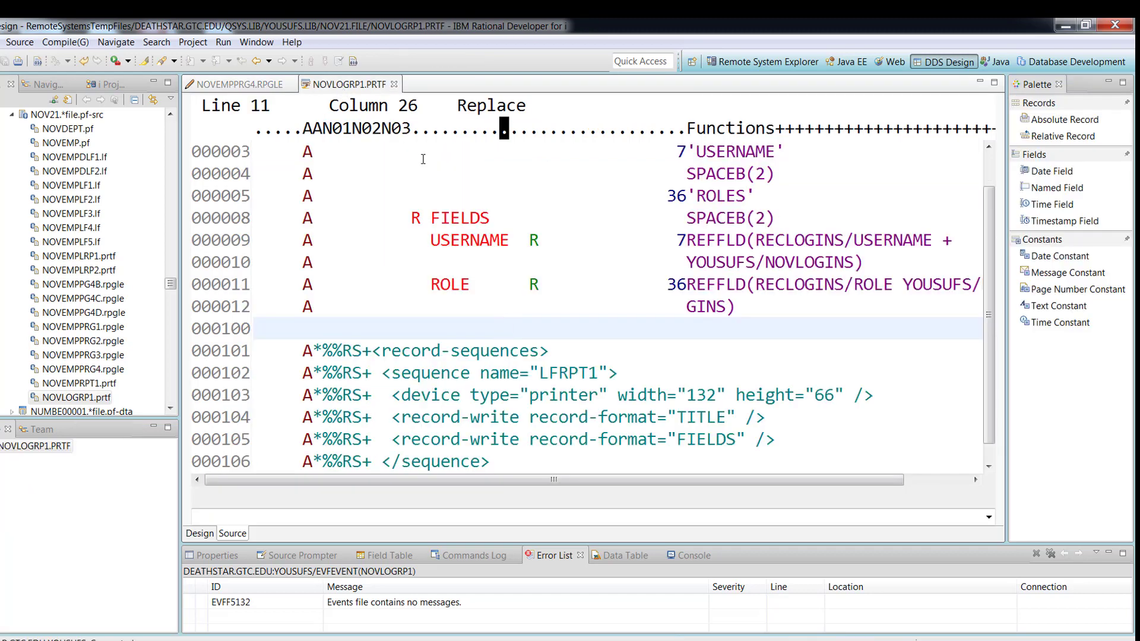
pyautogui.click(199, 533)
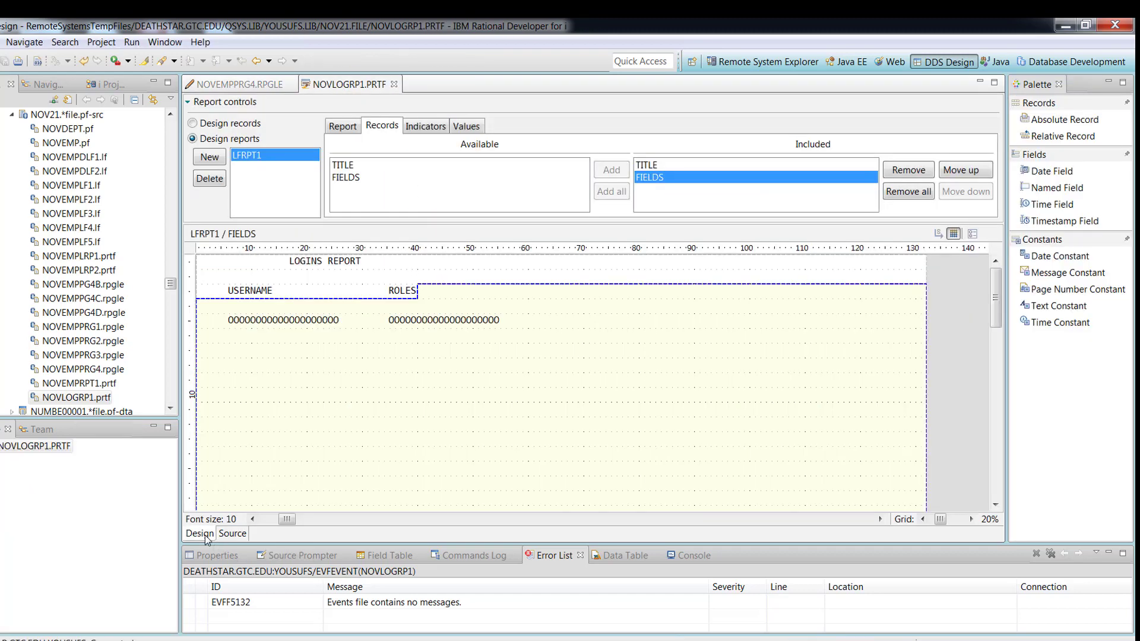
pyautogui.click(346, 177)
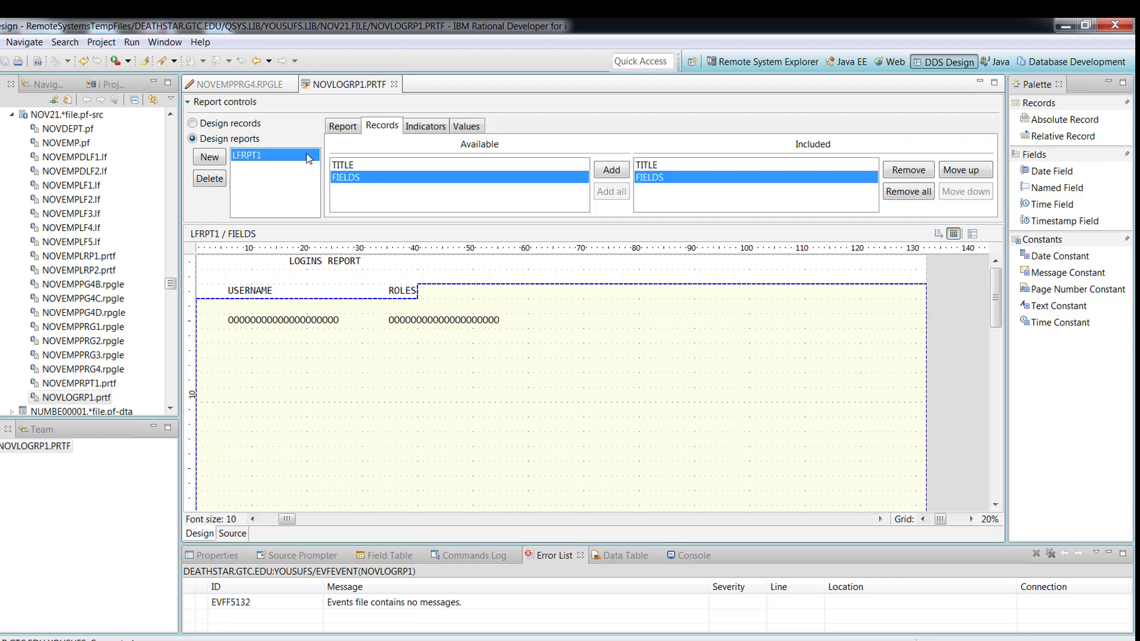
pyautogui.click(240, 83)
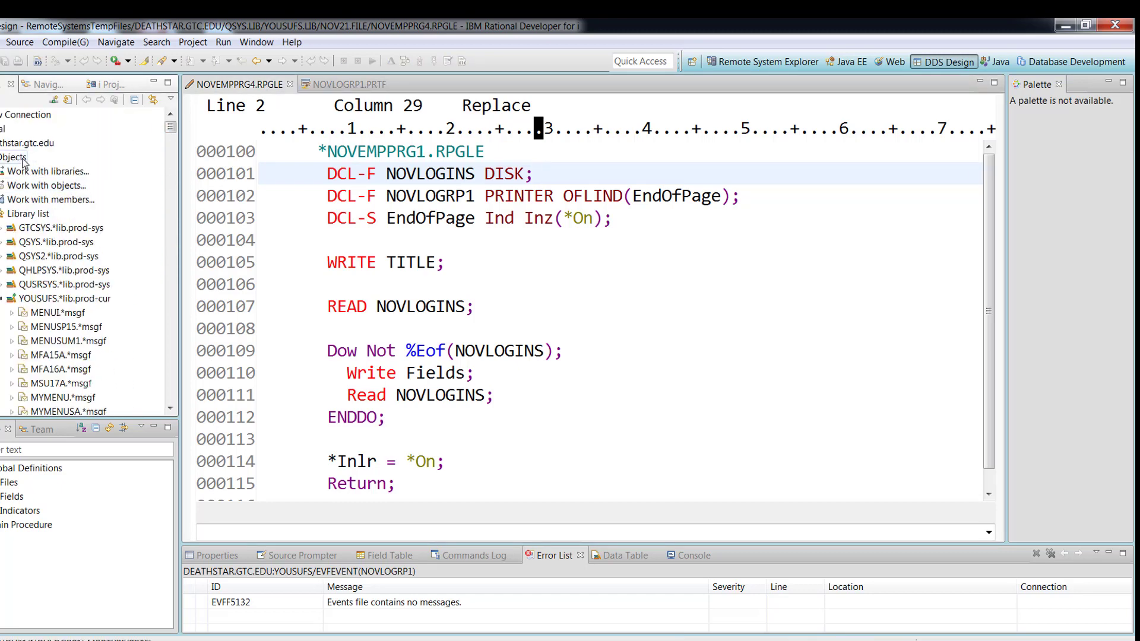
pyautogui.rightClick(27, 142)
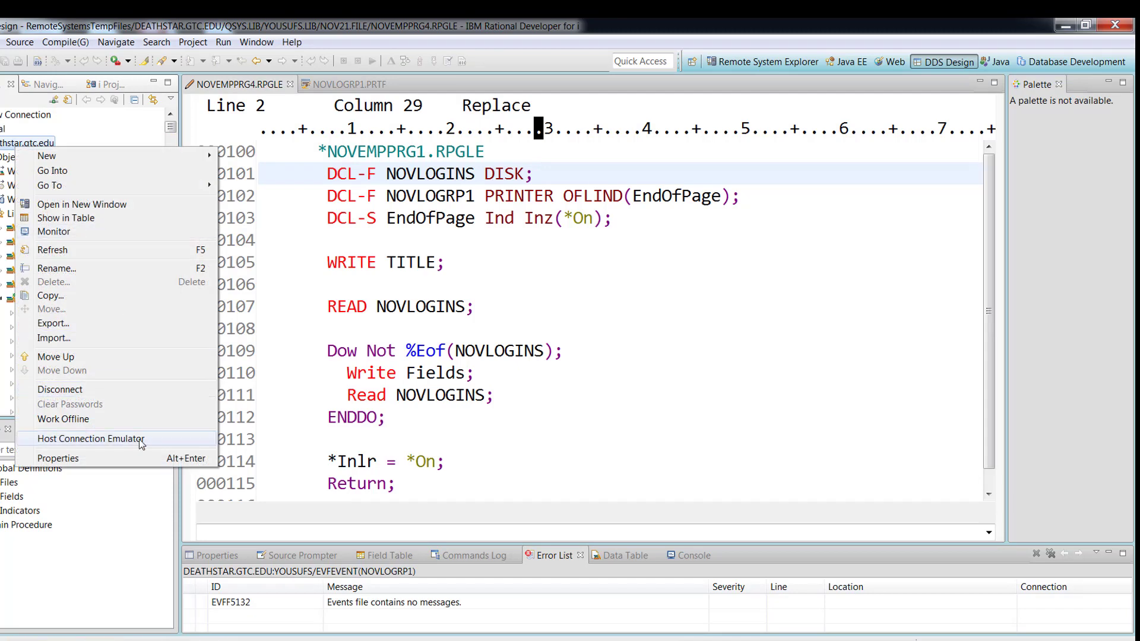
pyautogui.click(90, 438)
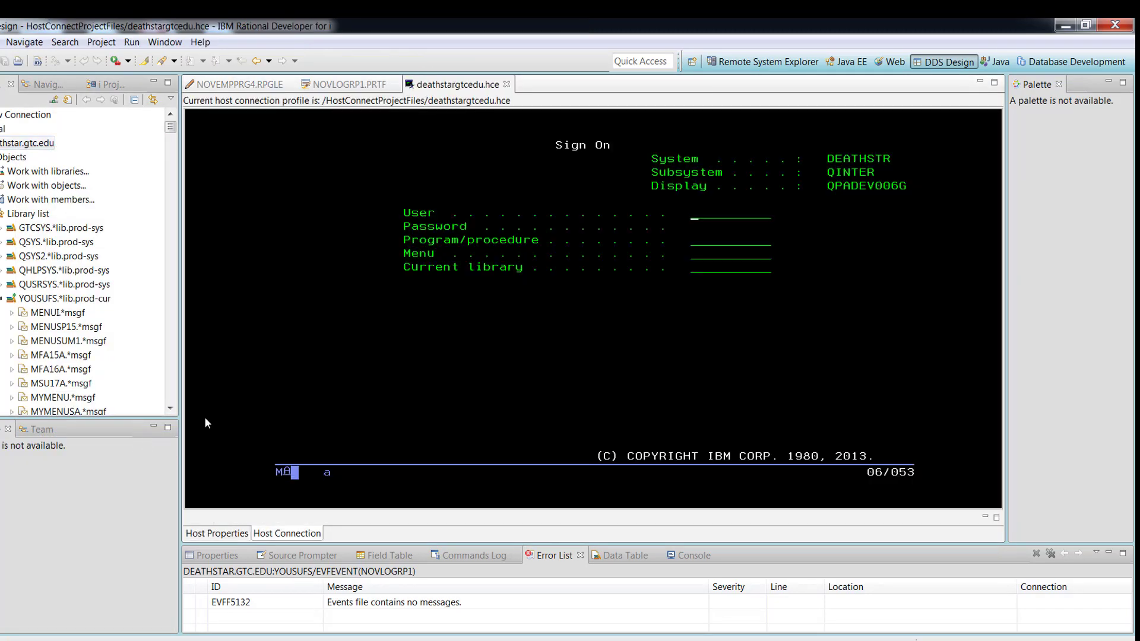
pyautogui.write('YOUSUFSQ')
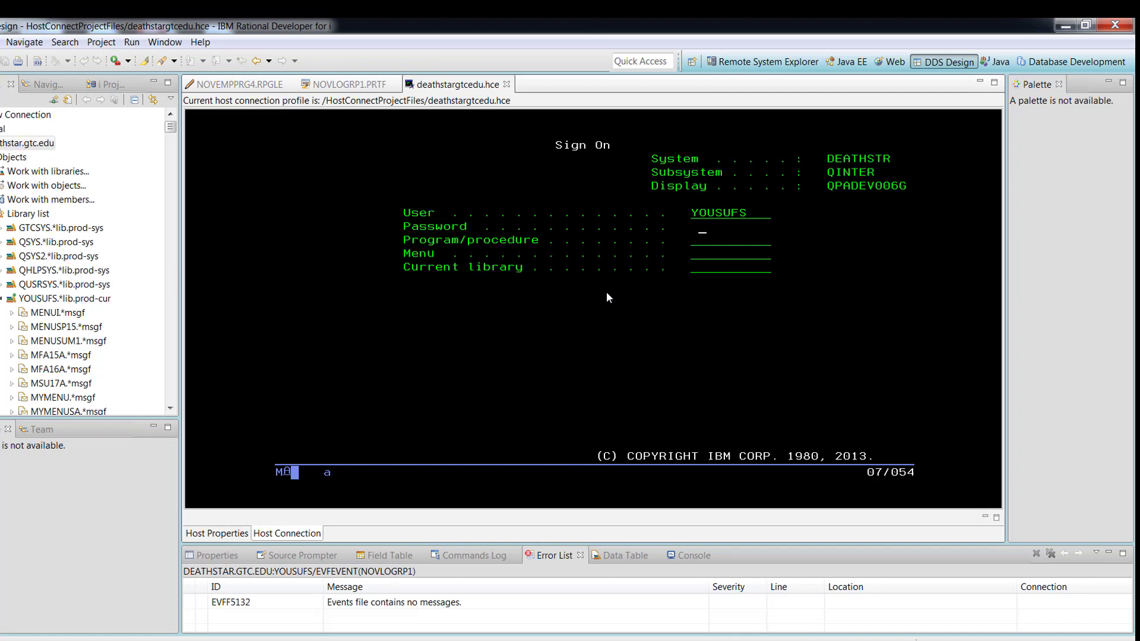
pyautogui.press('Enter')
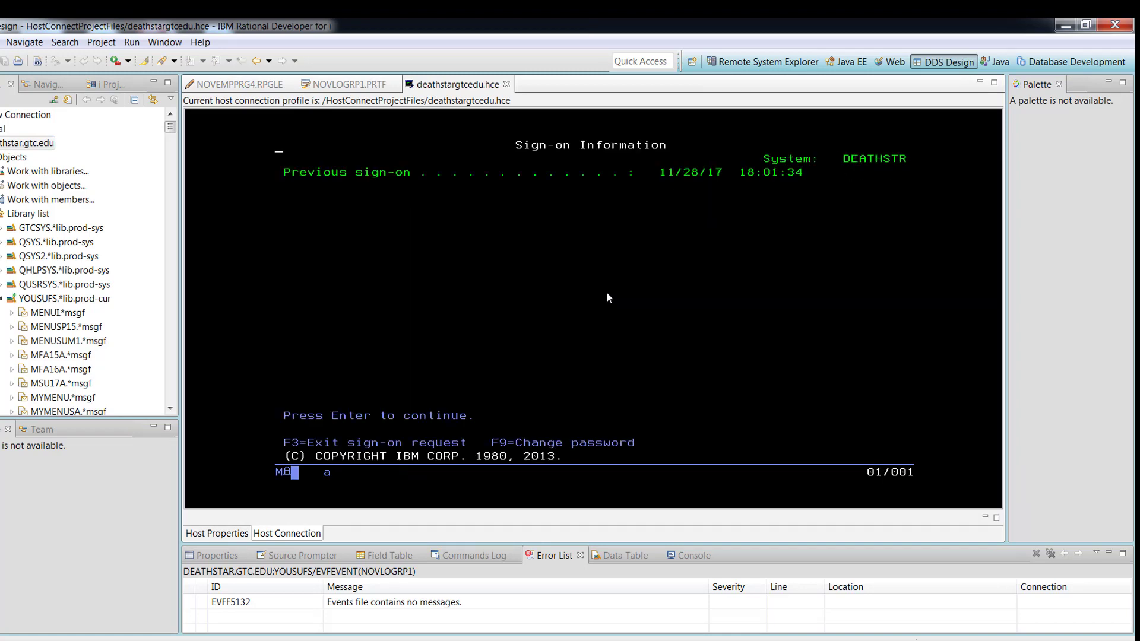
pyautogui.press('Enter')
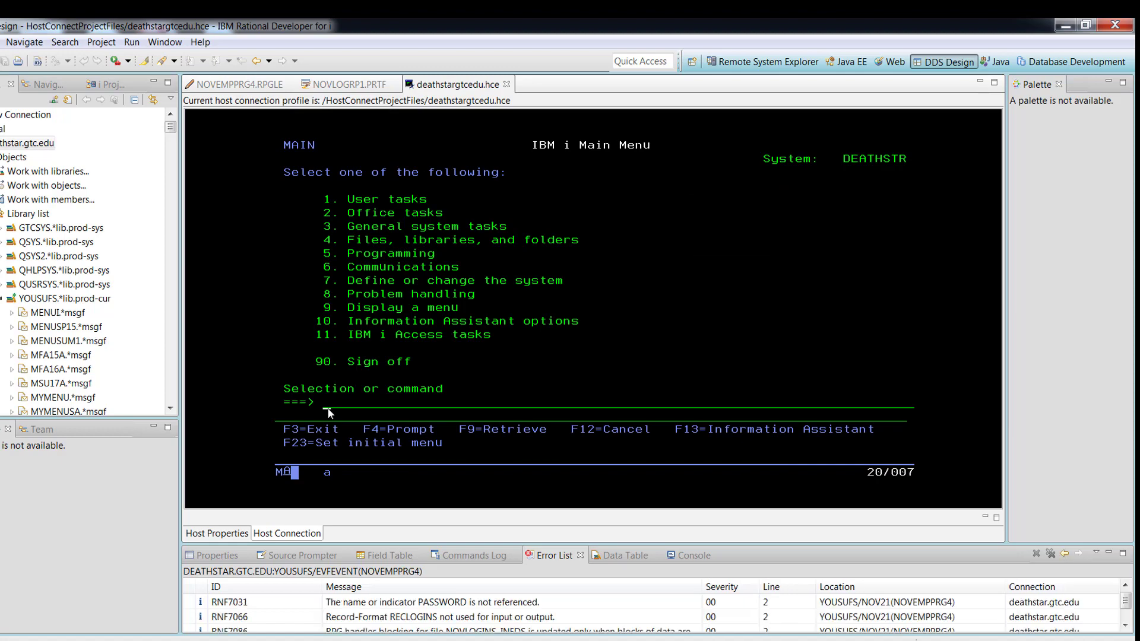
# - Run CALL NOVEMPPRG4 from the main menu command line and begin entering WRKSPLF
pyautogui.write('call')
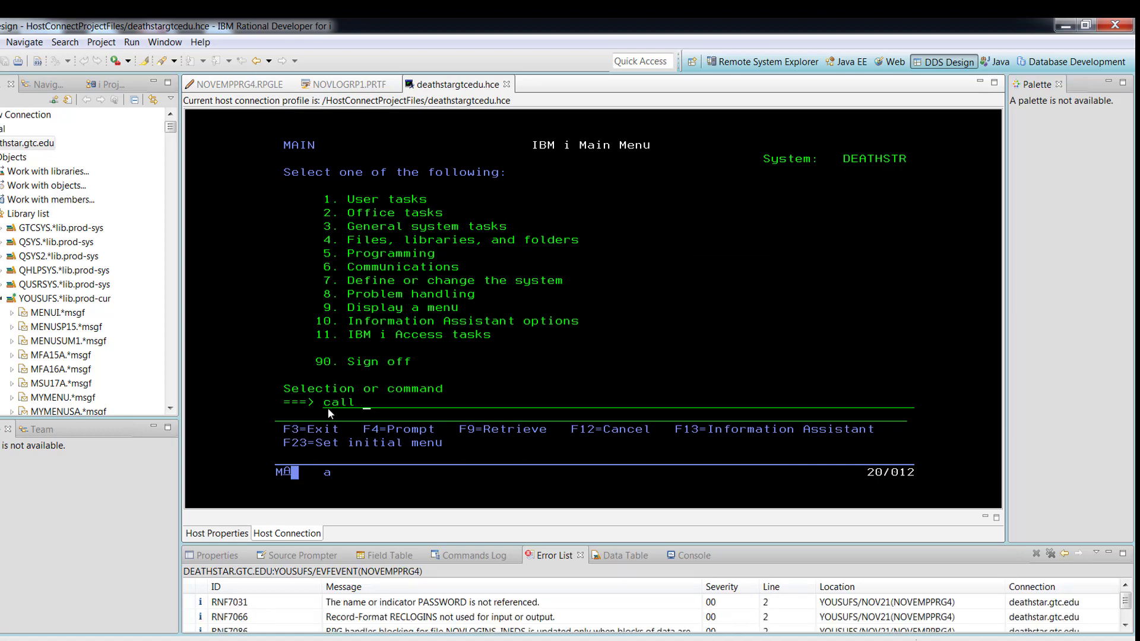
pyautogui.write('n')
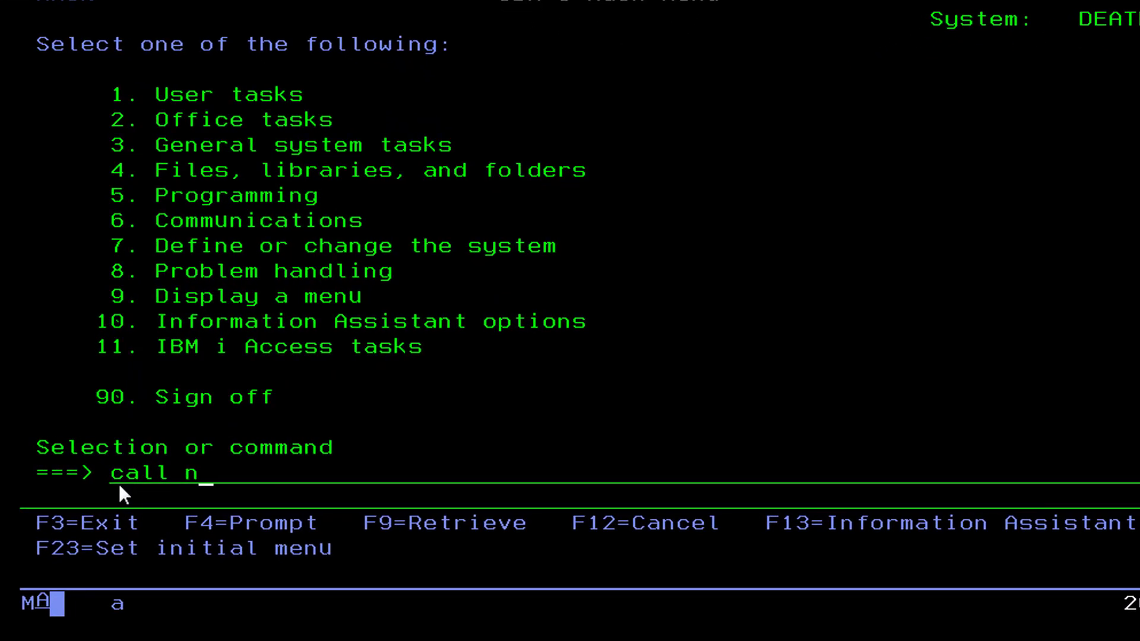
pyautogui.write('ovemppr')
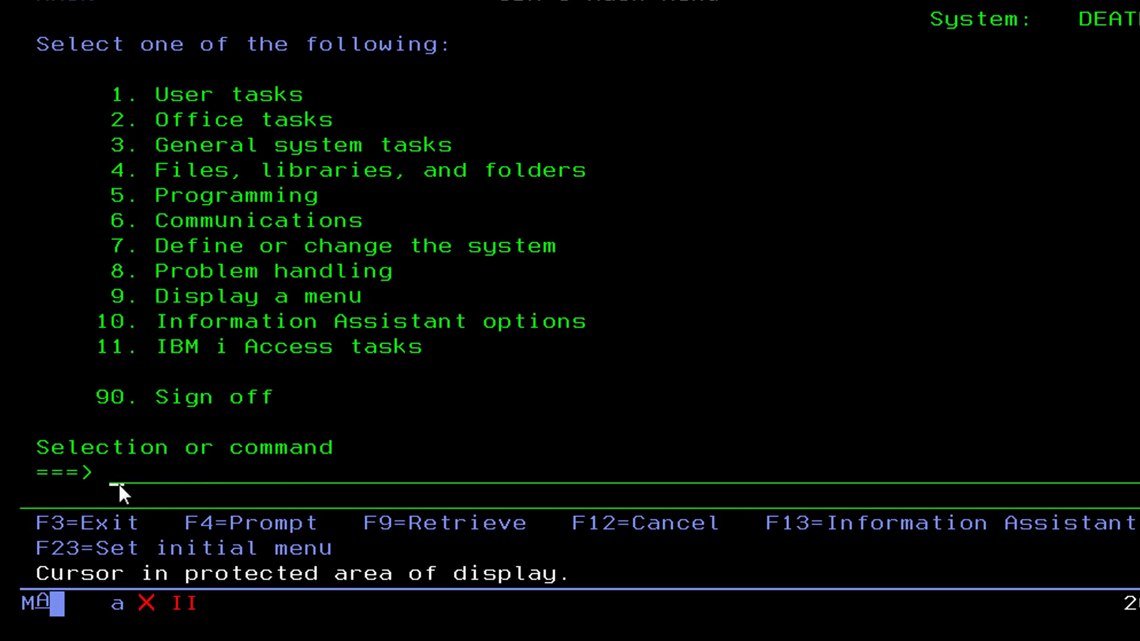
pyautogui.moveTo(167, 494)
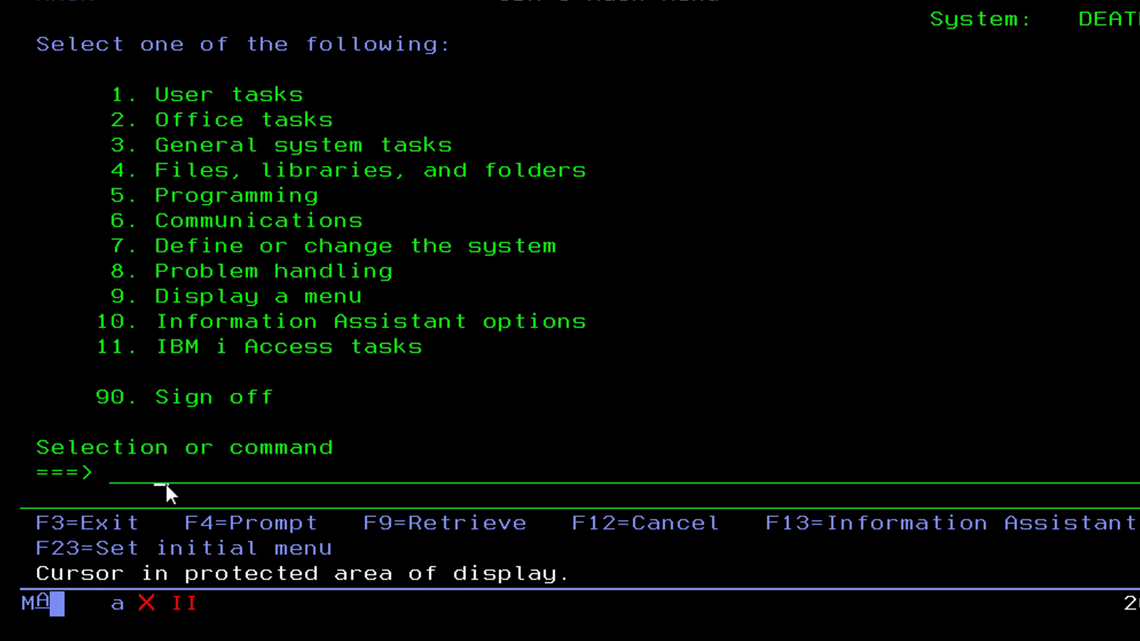
pyautogui.write('wrksp')
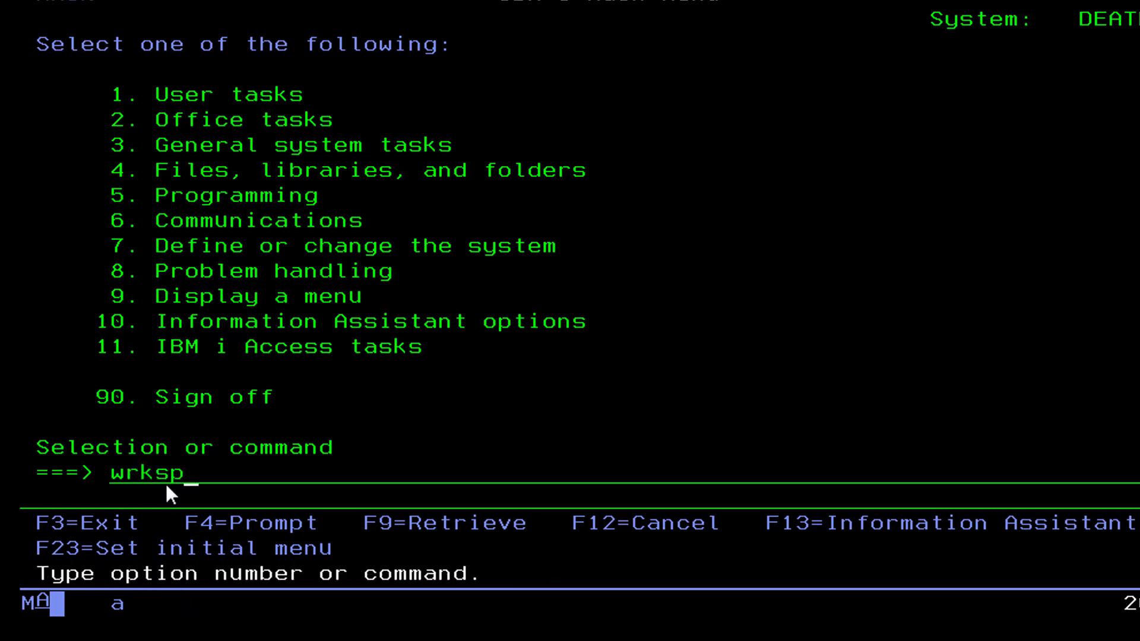
# - List the spooled files and display NOVLOGRP1 from NOVEMPPRG4 with option 5, showing the LOGINS REPORT
pyautogui.press('Enter')
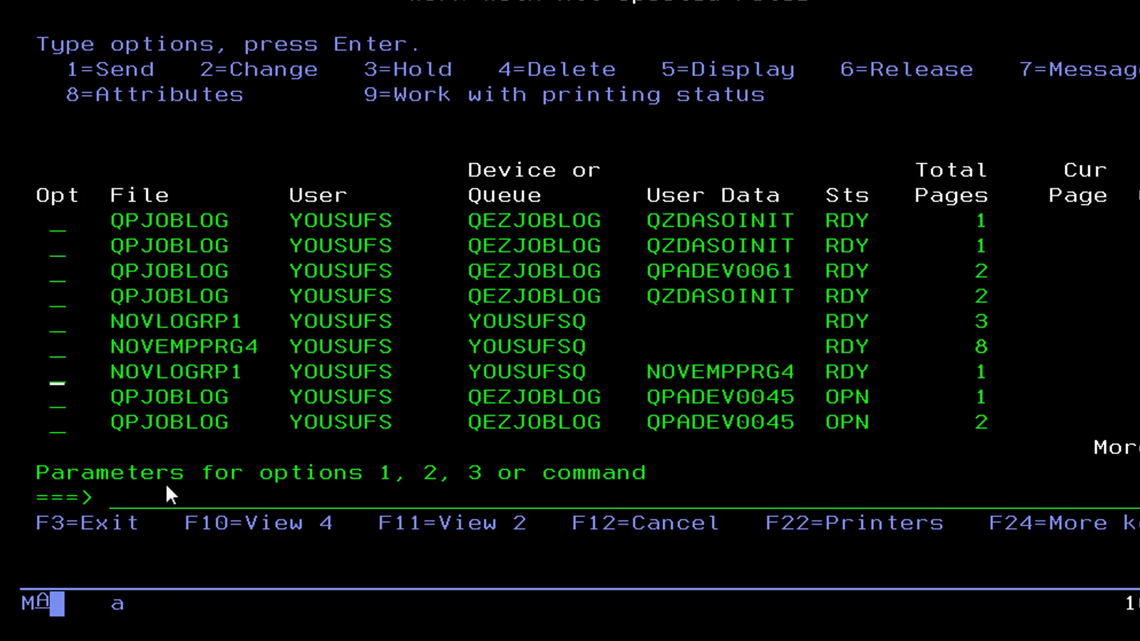
pyautogui.write('5')
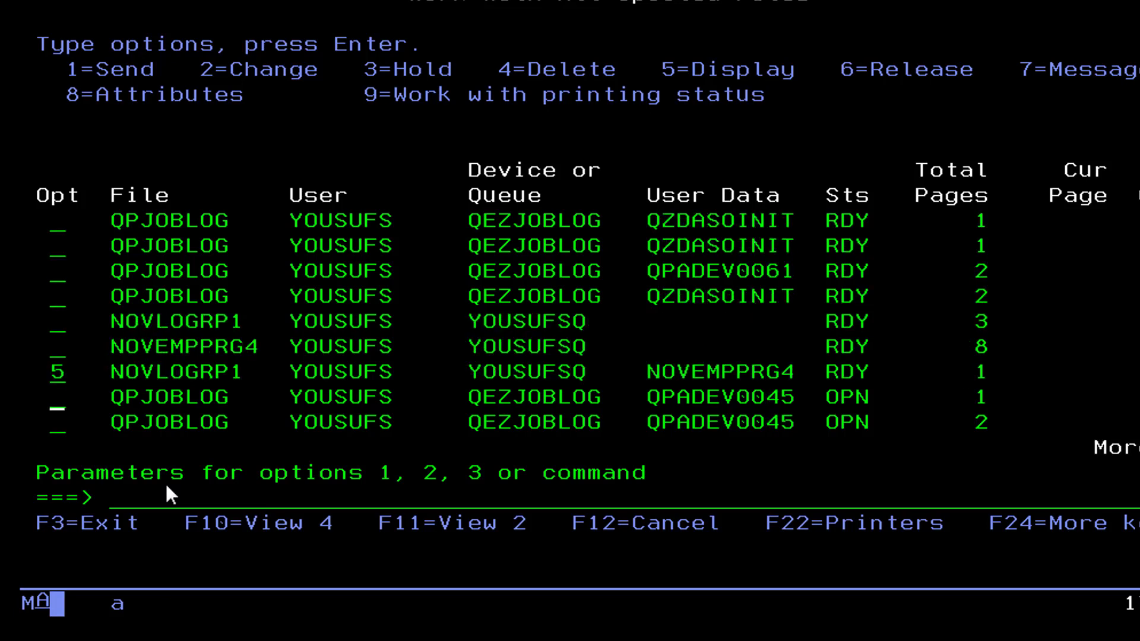
pyautogui.press('Enter')
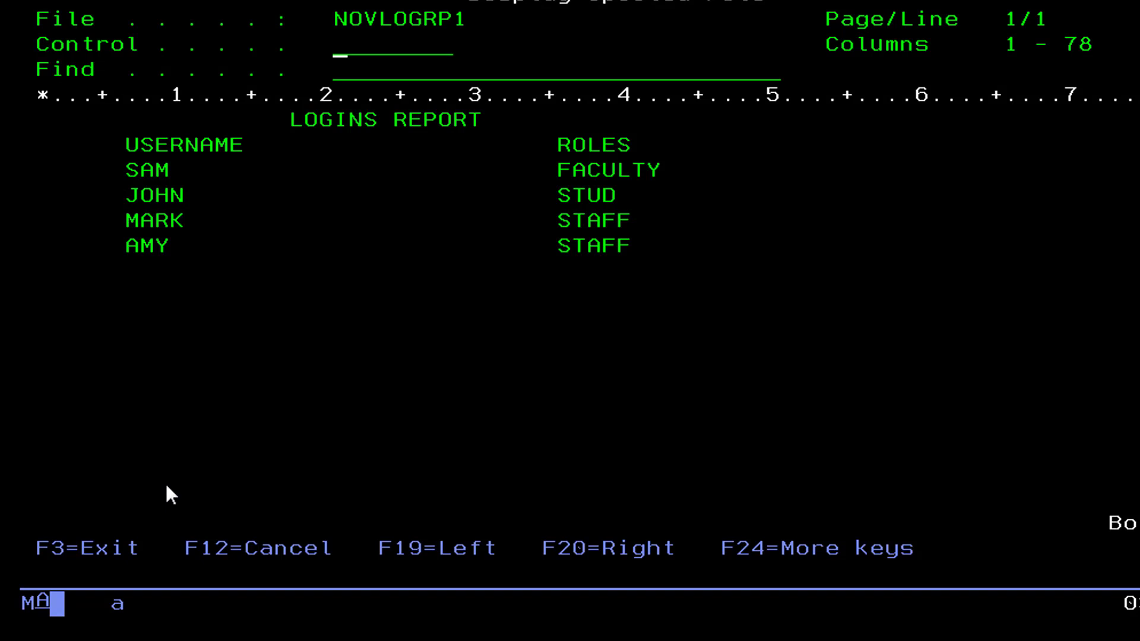